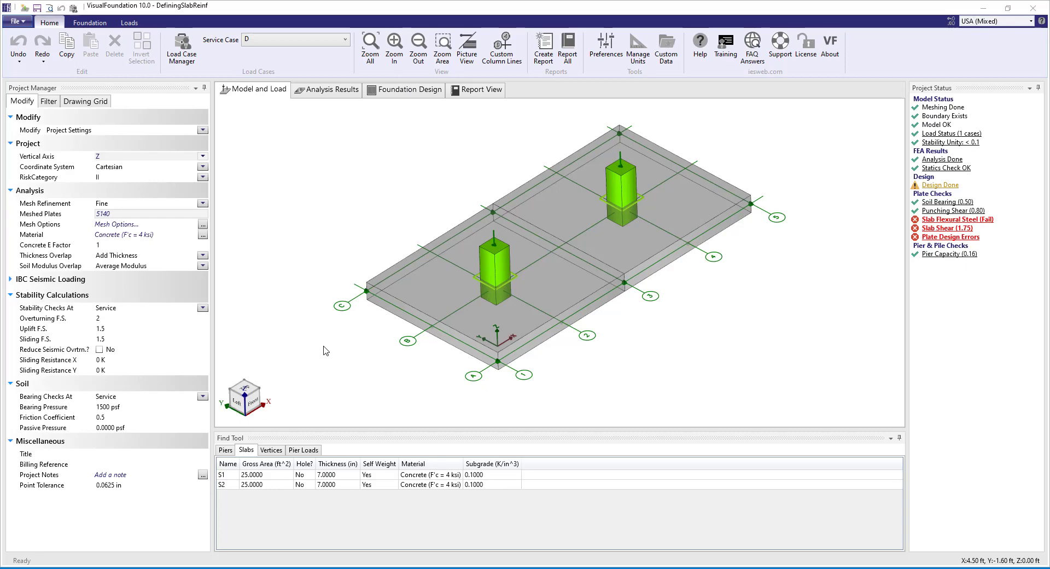
Step: Check the global MY moment contours in the analysis results, then return to the model view
click(623, 187)
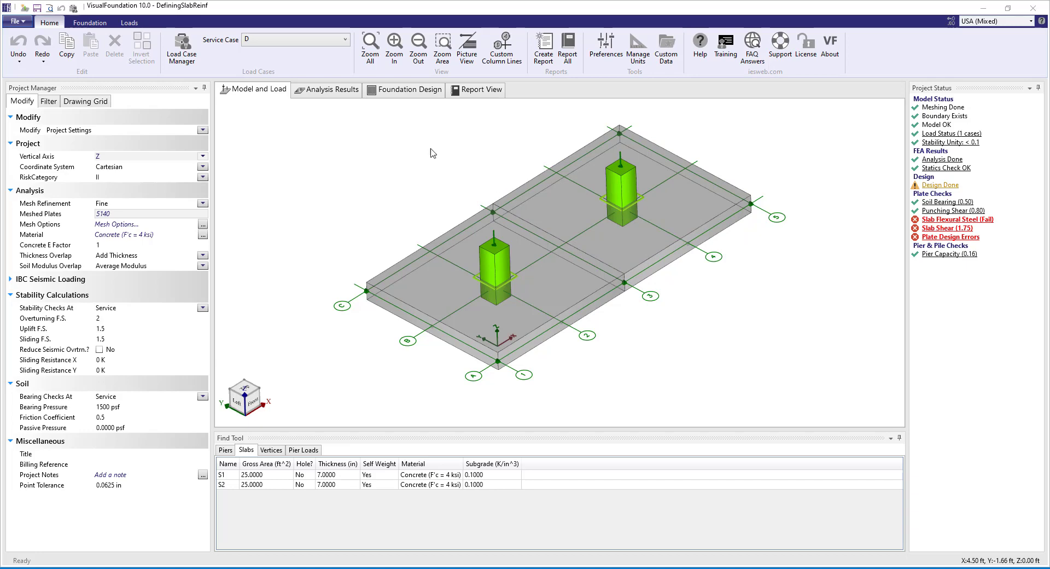
click(331, 89)
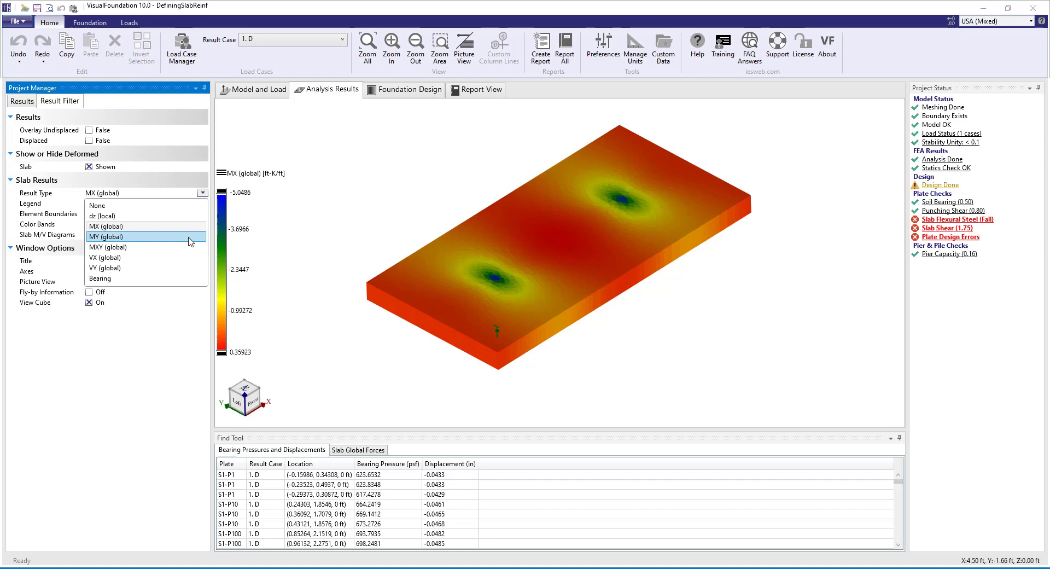
click(108, 236)
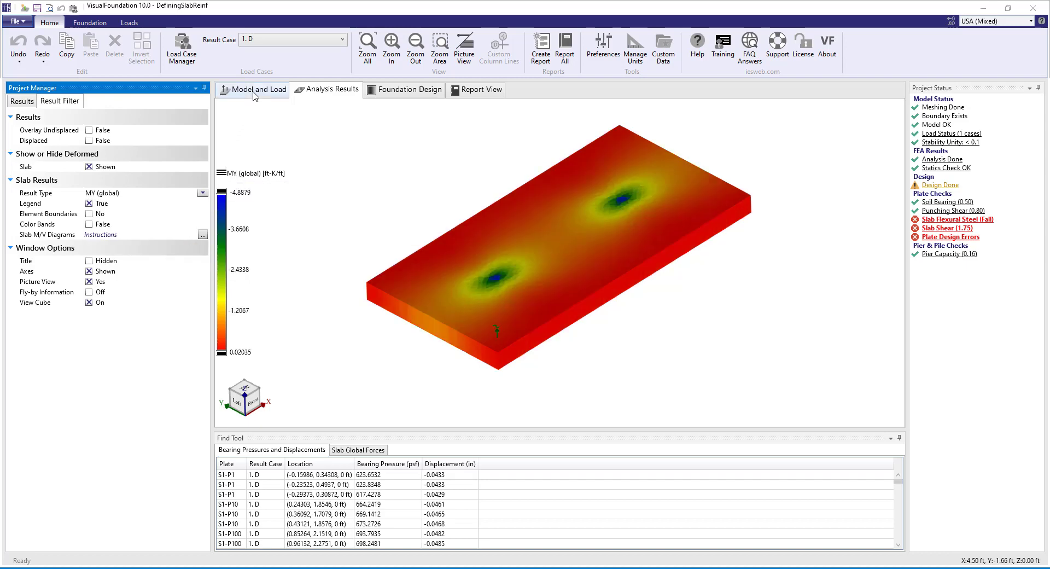
click(258, 89)
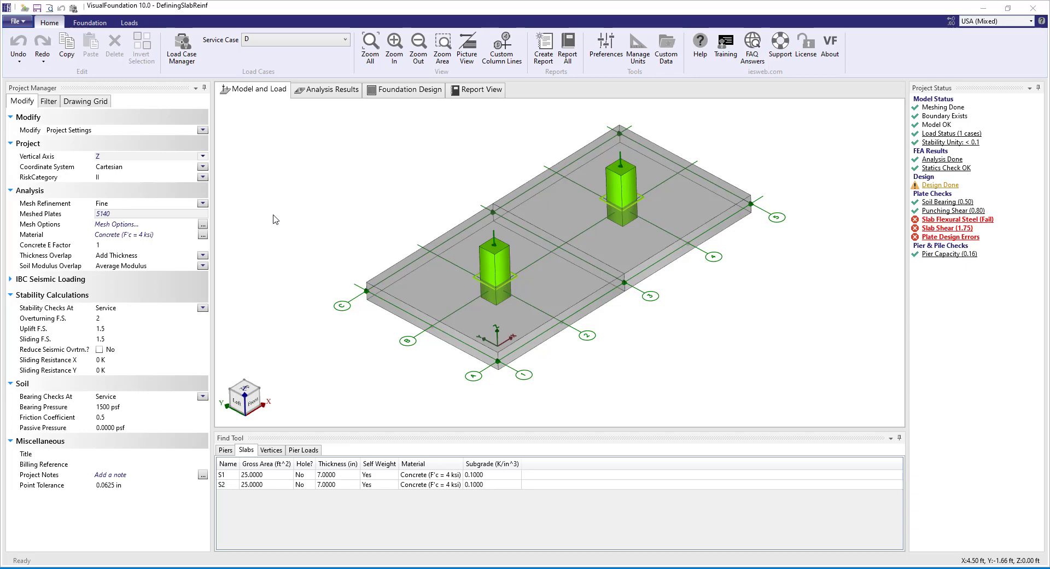
mouse_move(246, 449)
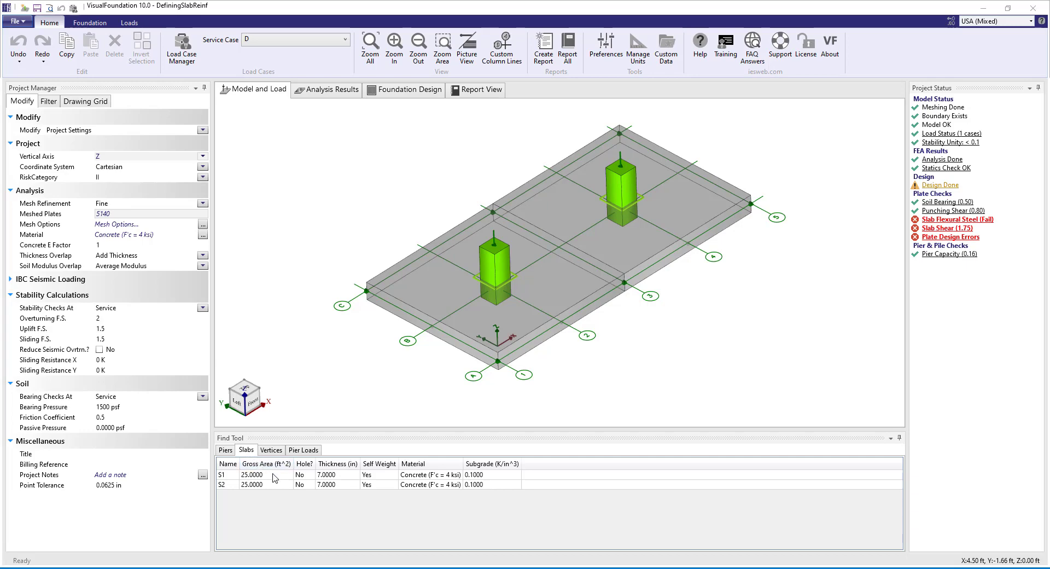
Step: Inspect slab S1, then S2's #4 bar reinforcement, then S1's Optimize approach again
click(221, 474)
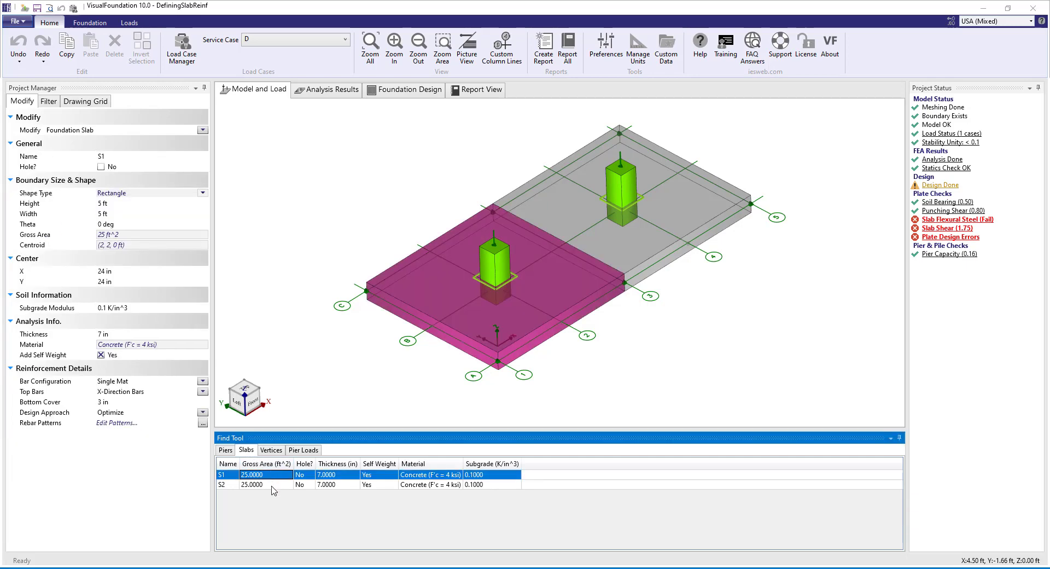
click(251, 483)
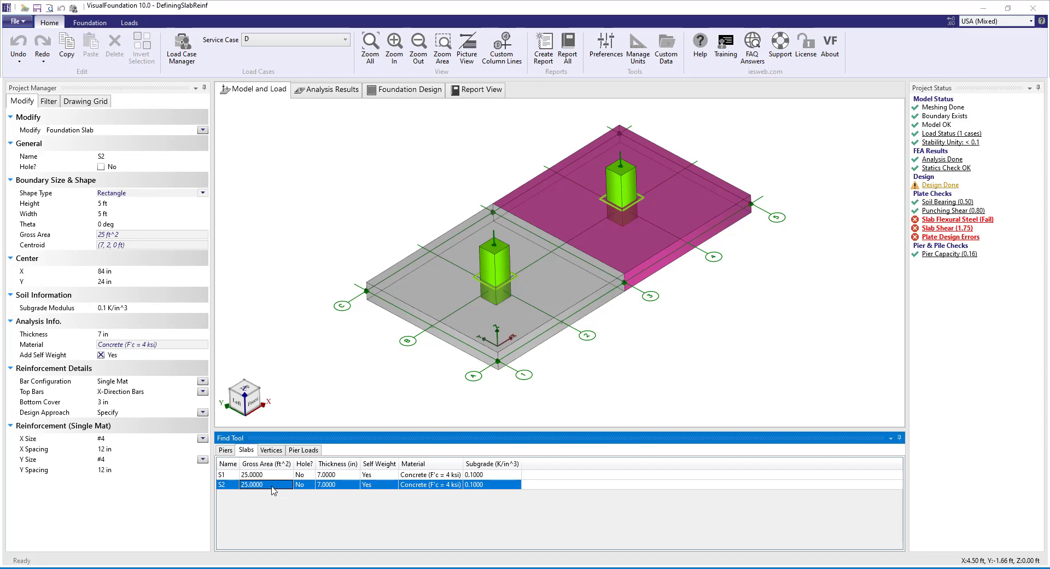
mouse_move(273, 310)
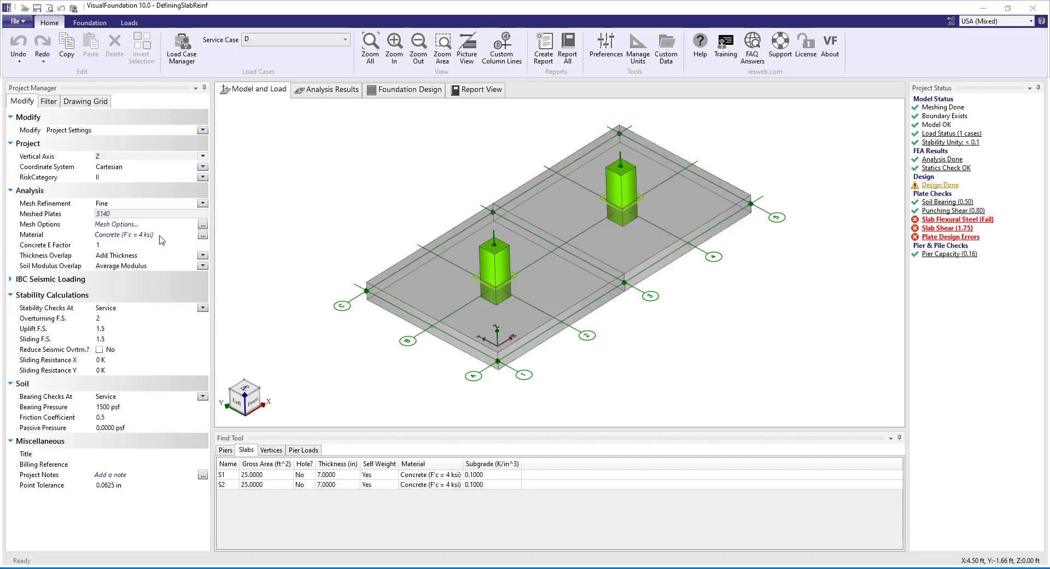
mouse_move(134, 238)
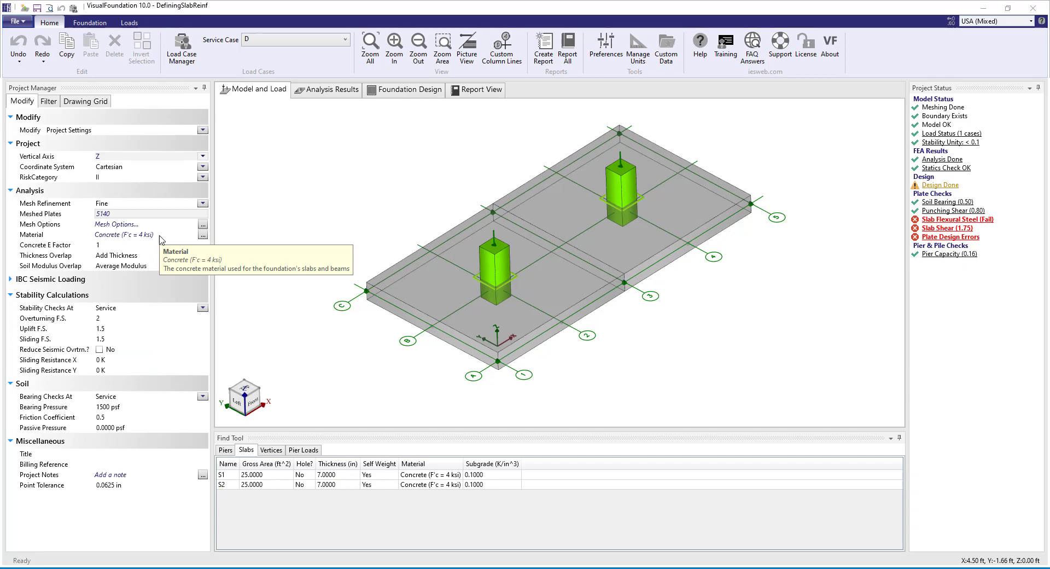
click(228, 474)
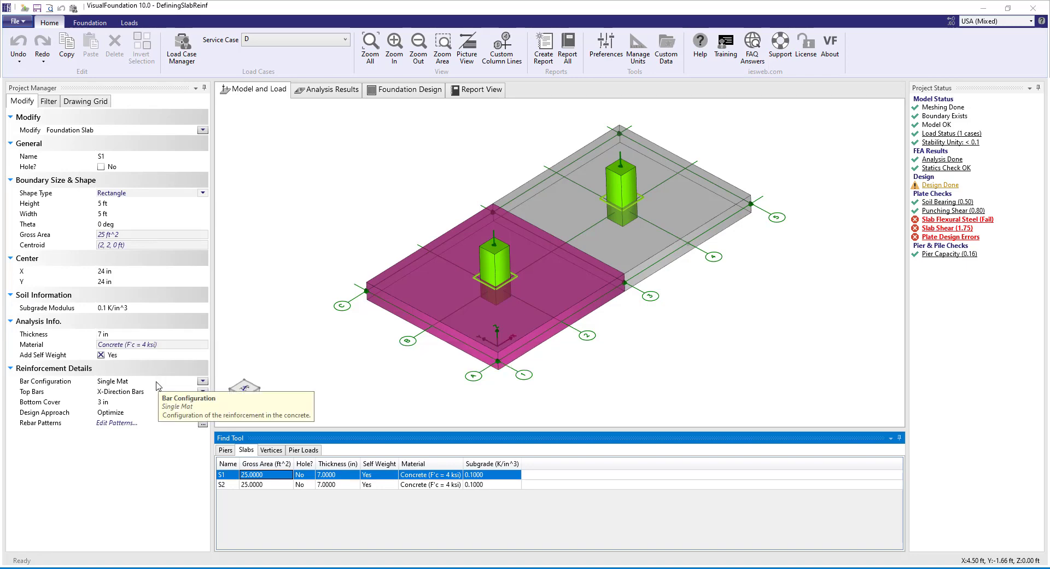
mouse_move(147, 400)
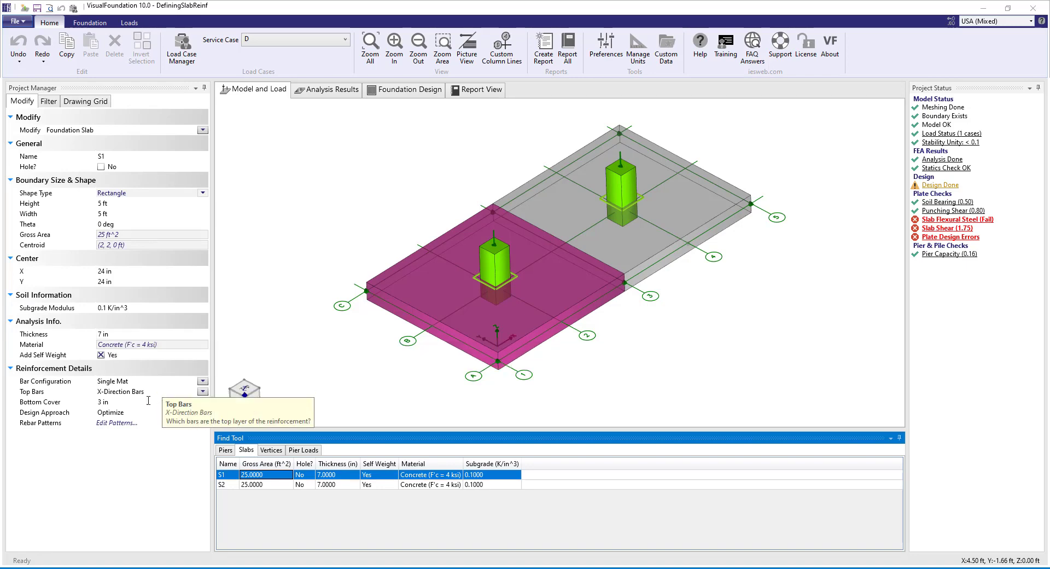
mouse_move(120, 401)
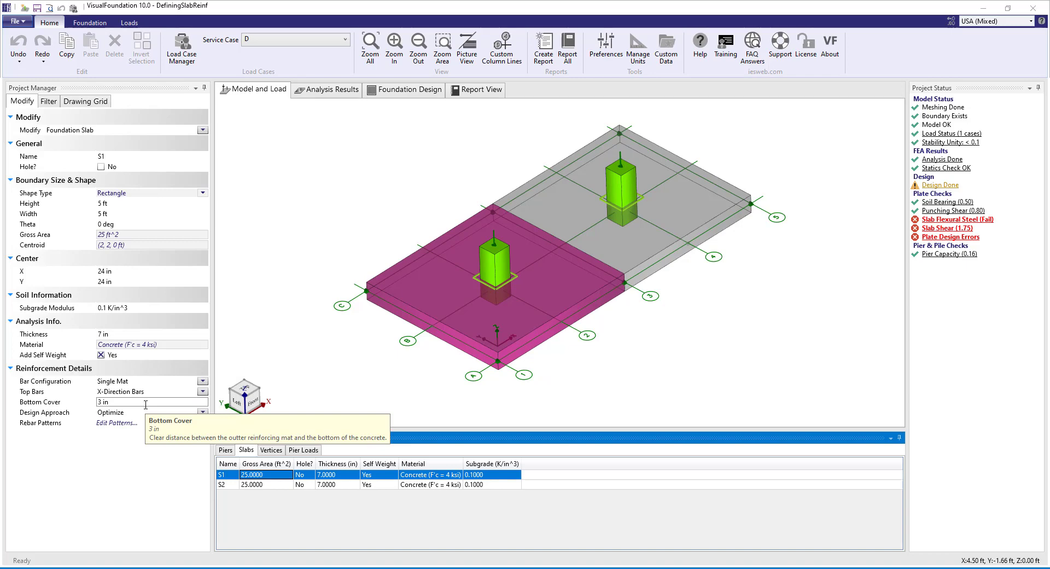
mouse_move(67, 414)
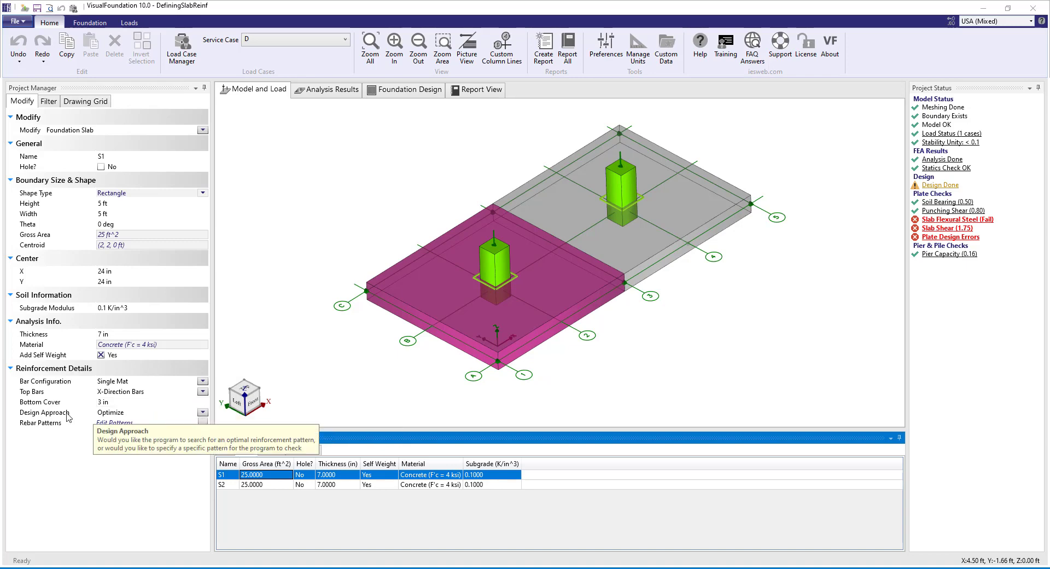
mouse_move(165, 418)
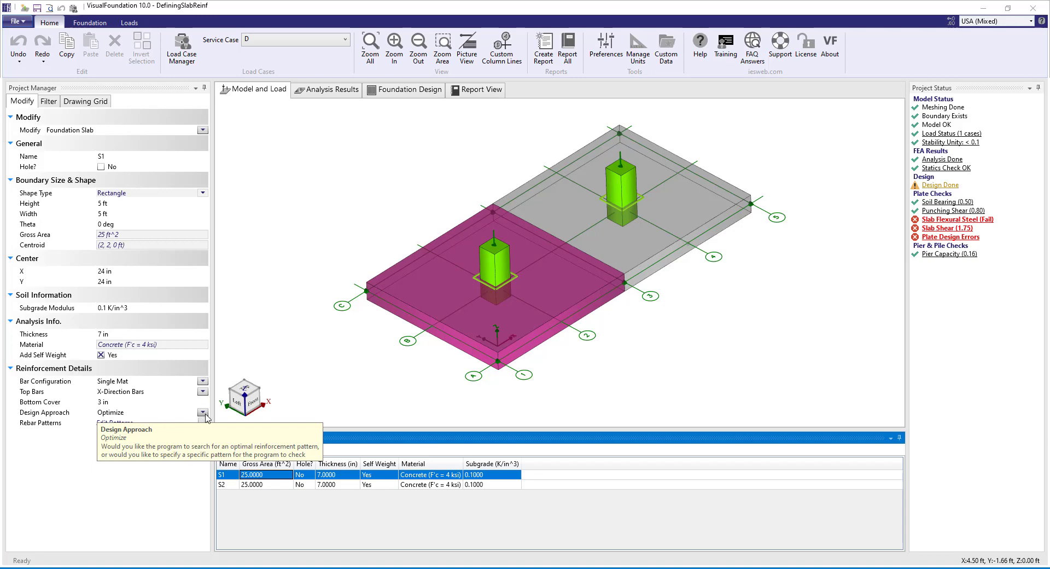
click(203, 411)
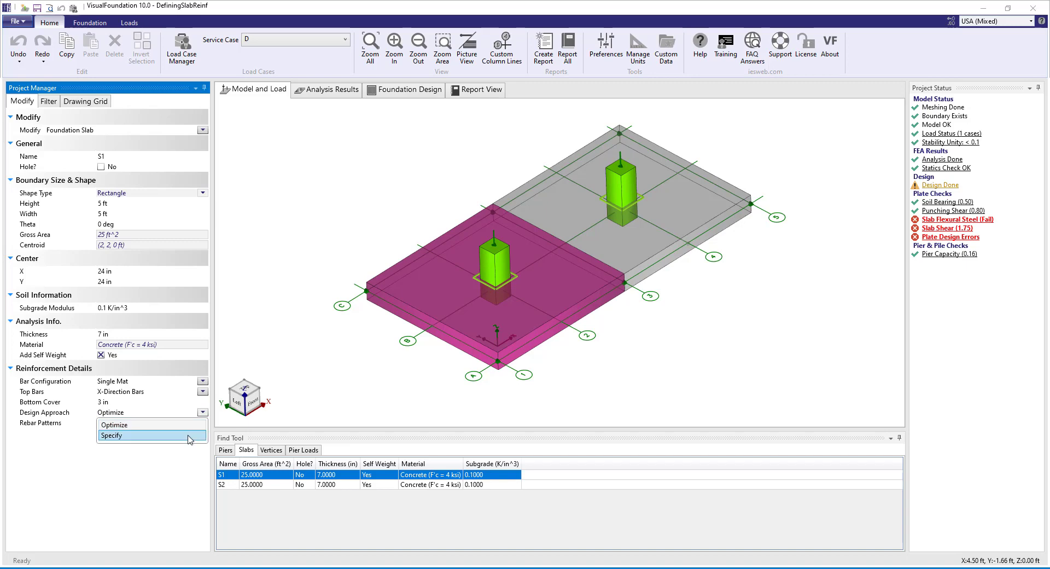
click(111, 435)
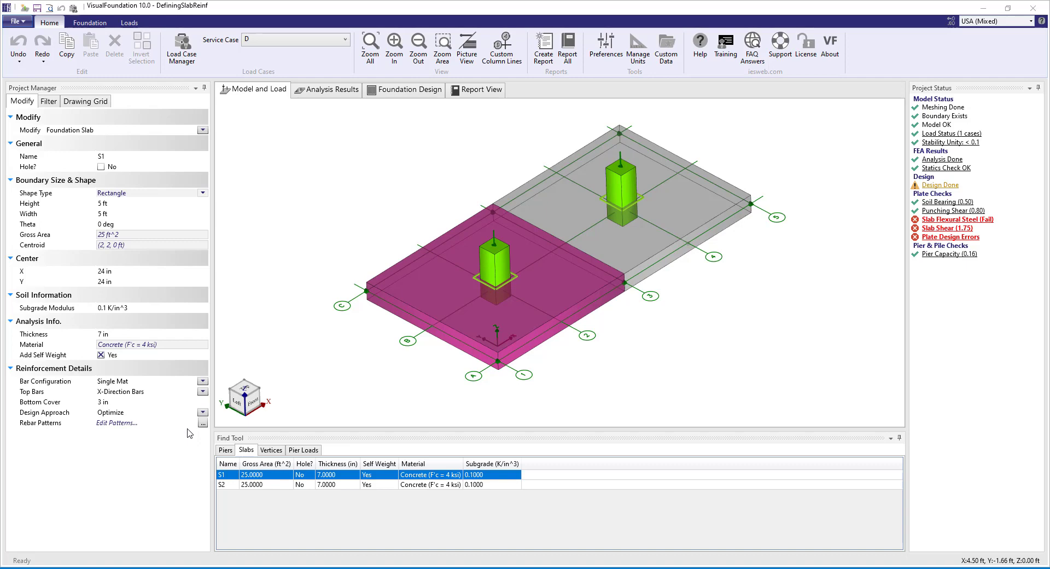
Step: Enable the #4 @ 12-in and #5 @ 12-in patterns in S1's rebar search
click(203, 425)
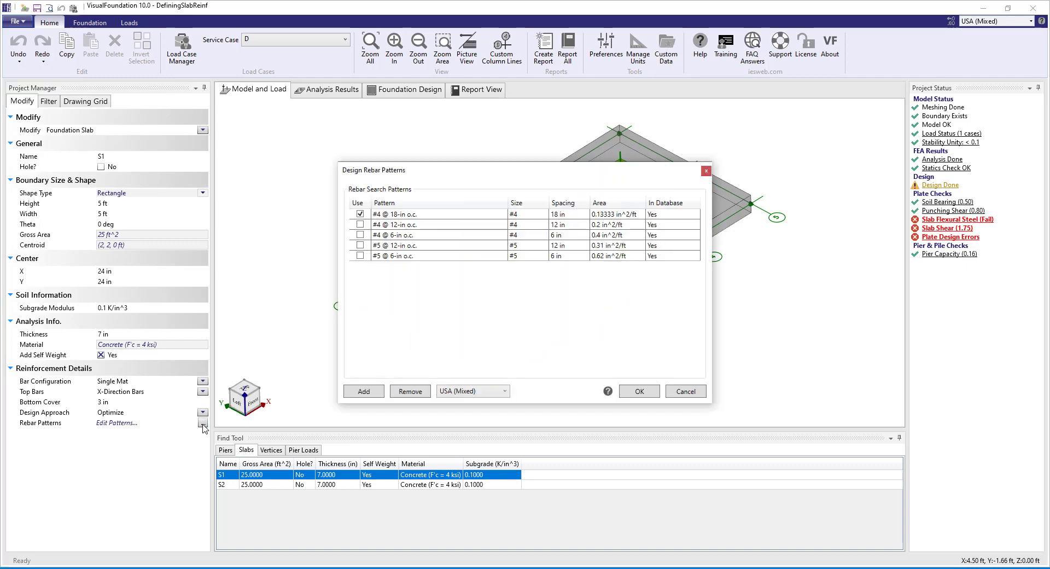
mouse_move(431, 220)
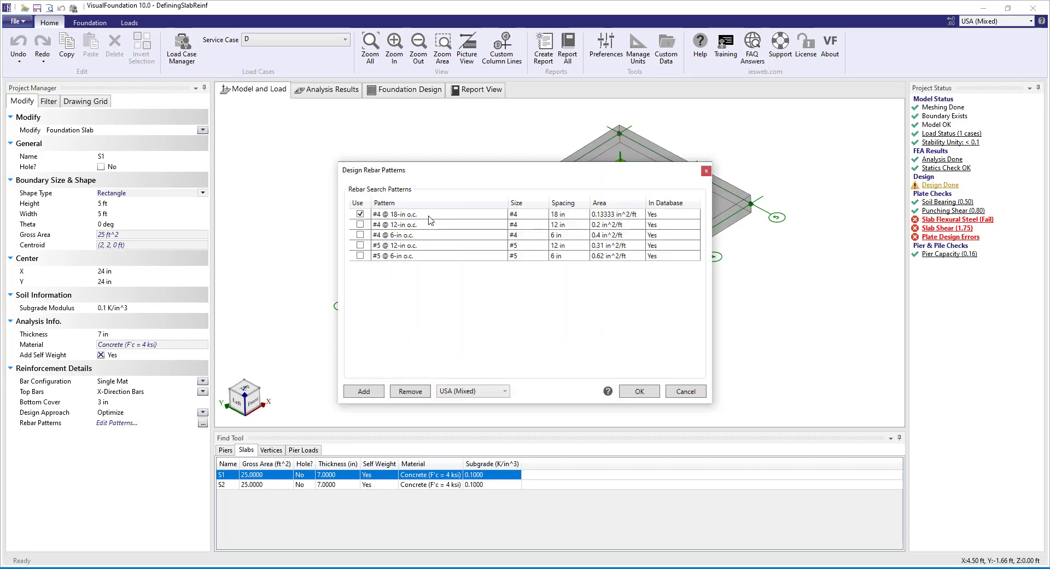
mouse_move(428, 275)
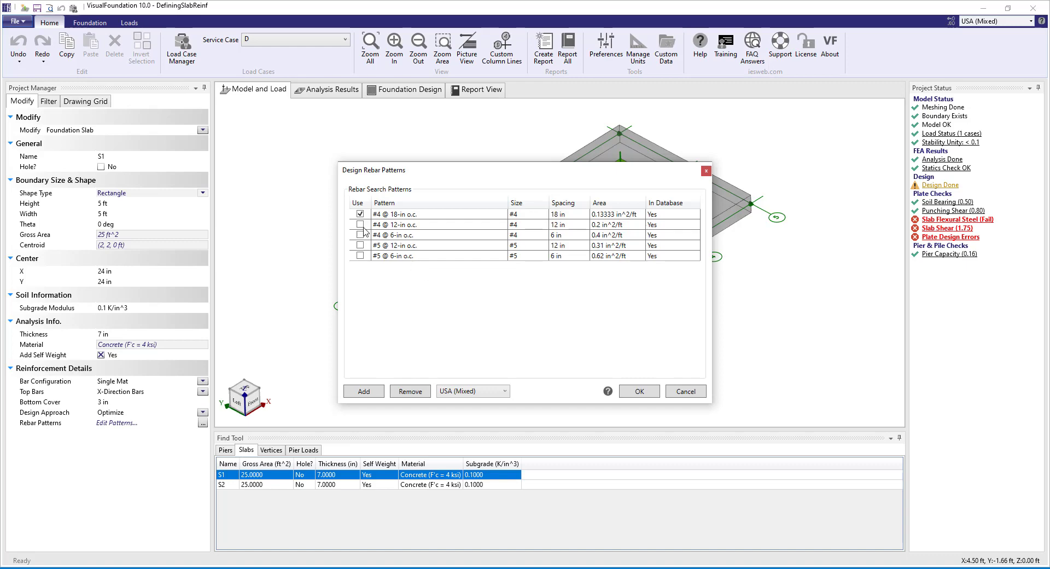
click(360, 224)
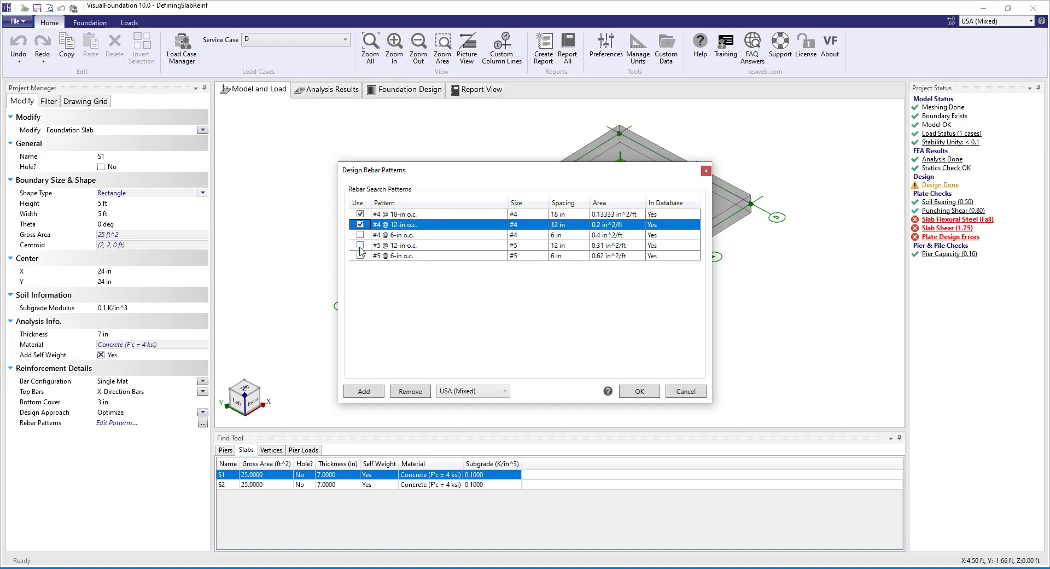
click(360, 245)
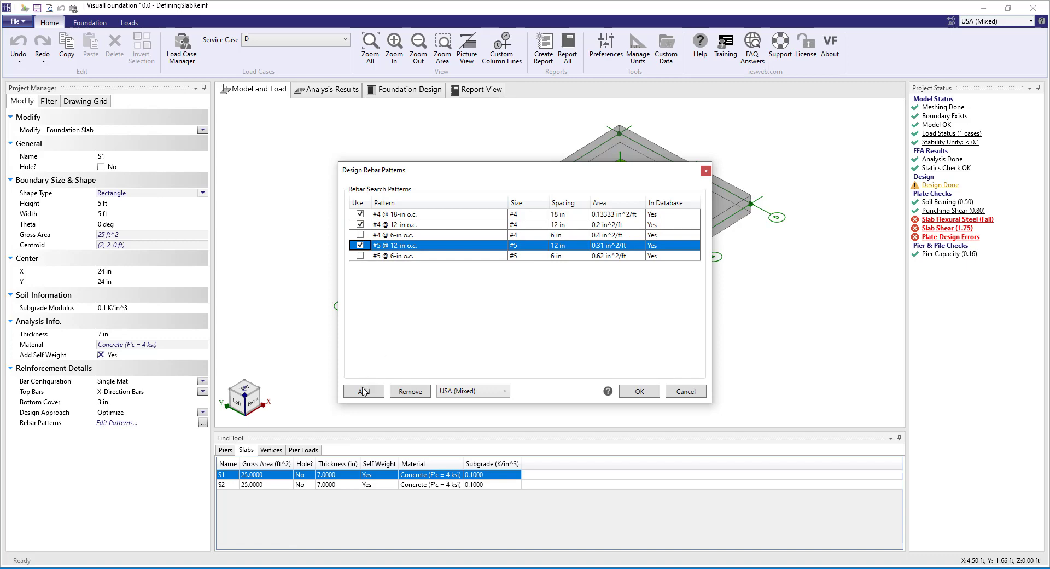
Step: Add a #5 @ 18-in pattern and remove both 6-in patterns
click(363, 391)
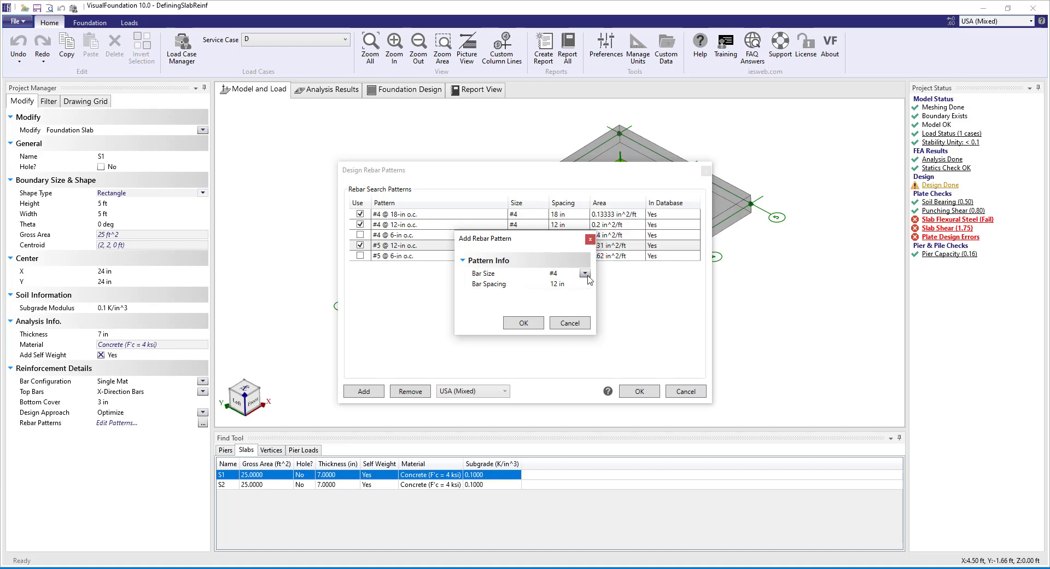
click(585, 272)
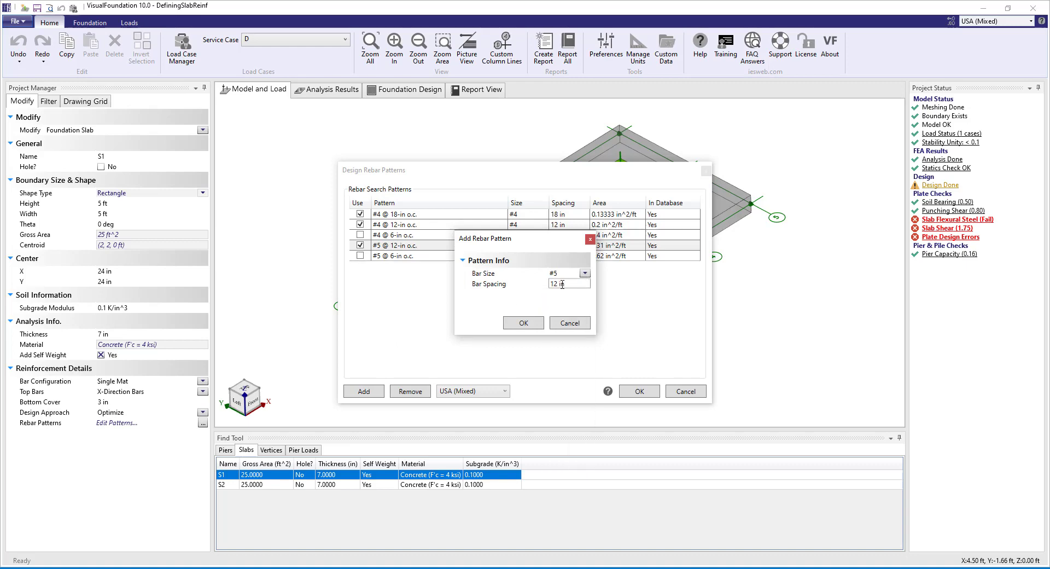
click(523, 322)
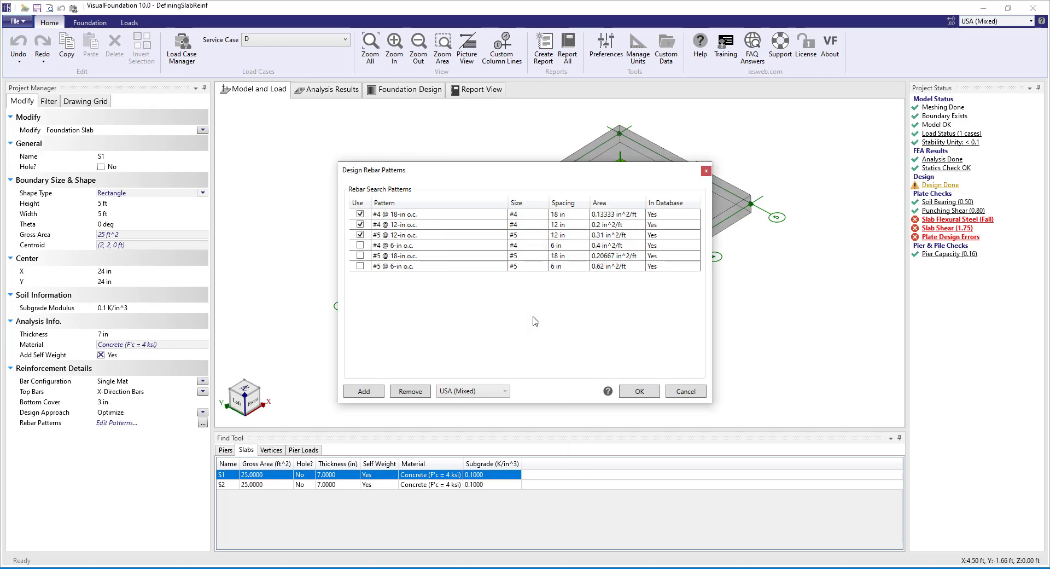
mouse_move(664, 234)
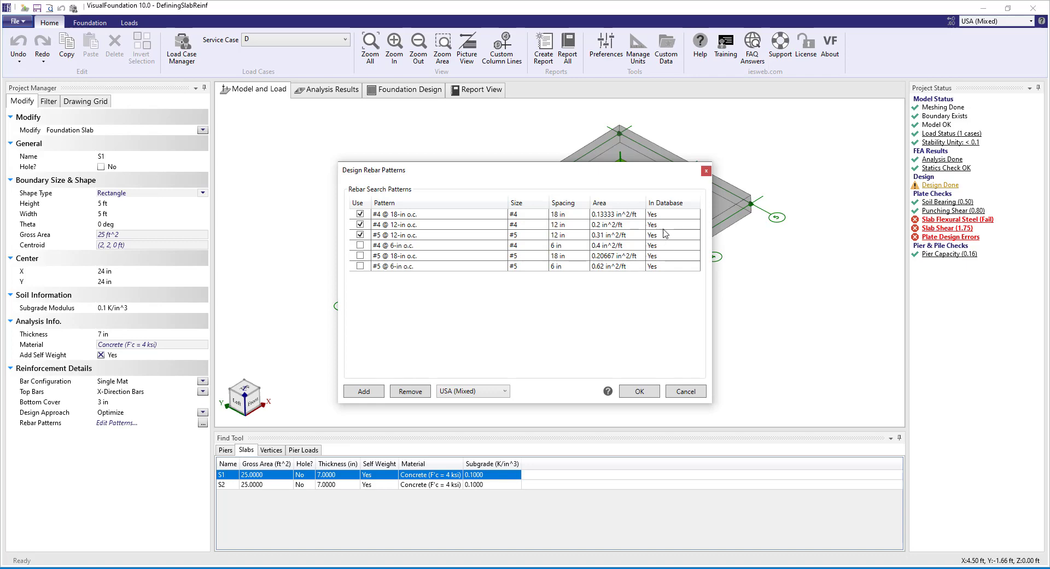
mouse_move(667, 270)
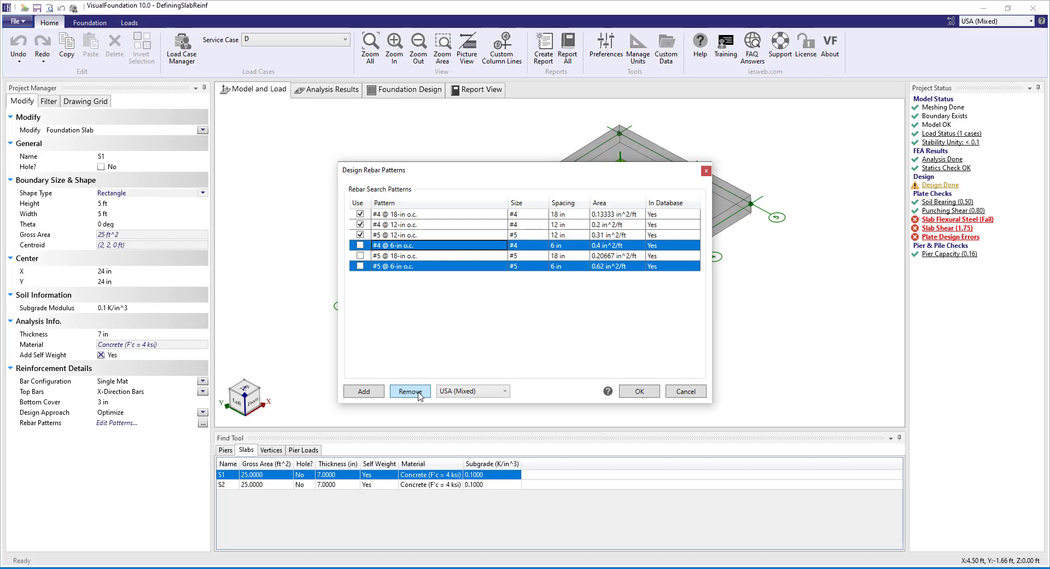
click(409, 390)
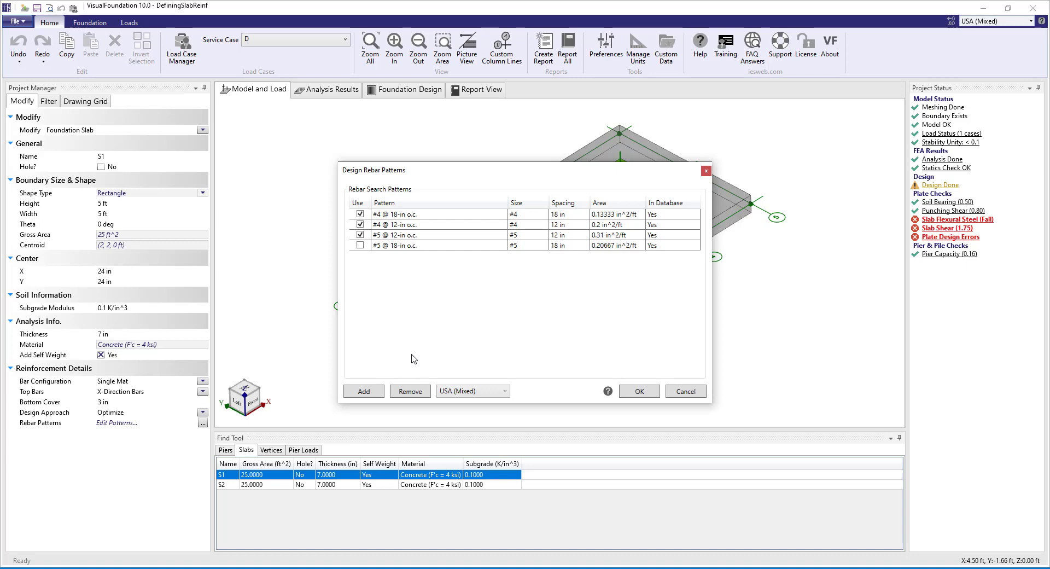
Step: Add a #6 @ 12-in rebar pattern and store it in the database
click(363, 390)
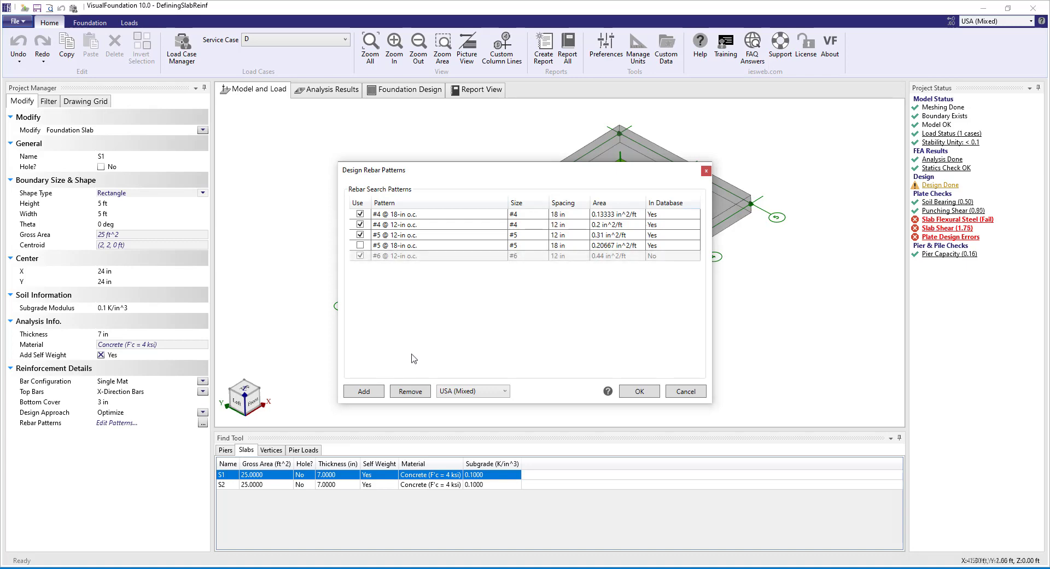
click(360, 256)
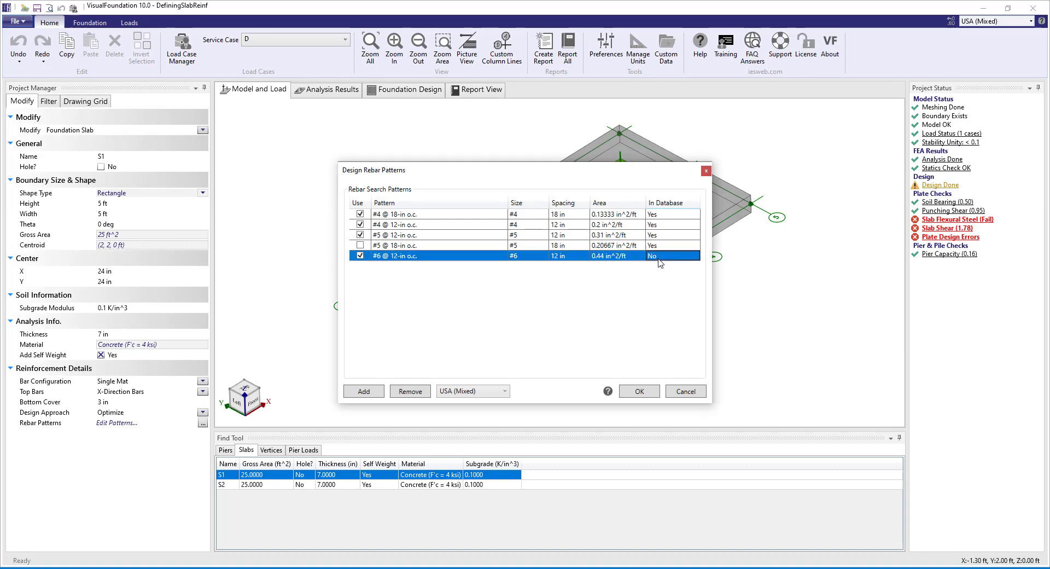
click(672, 256)
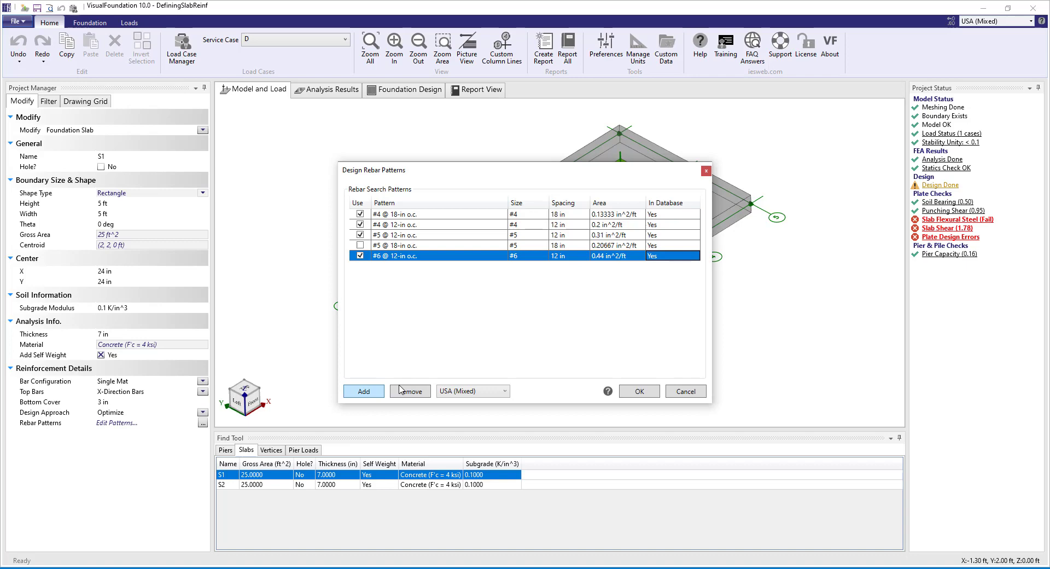
mouse_move(653, 267)
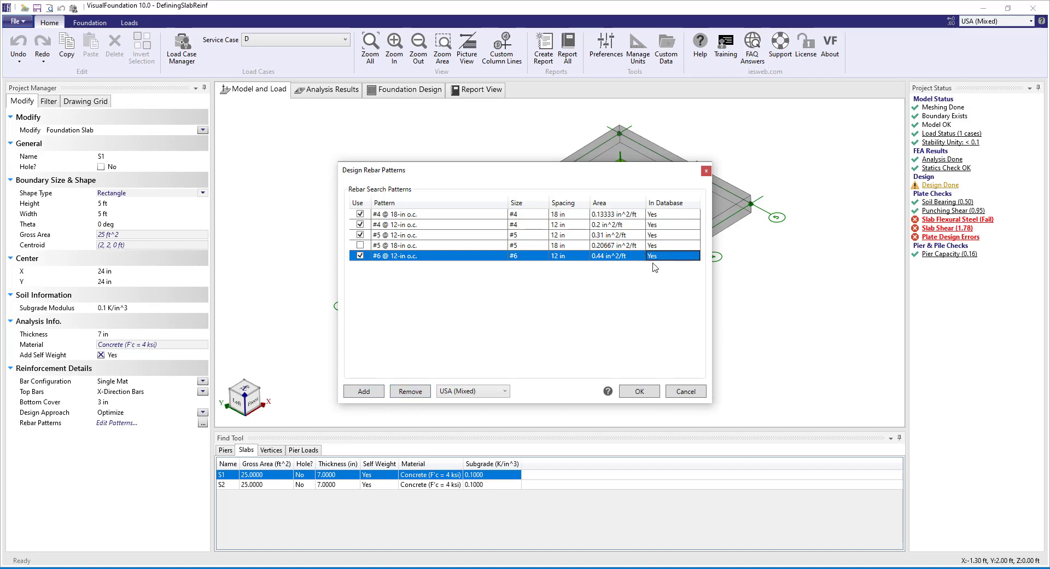
mouse_move(662, 261)
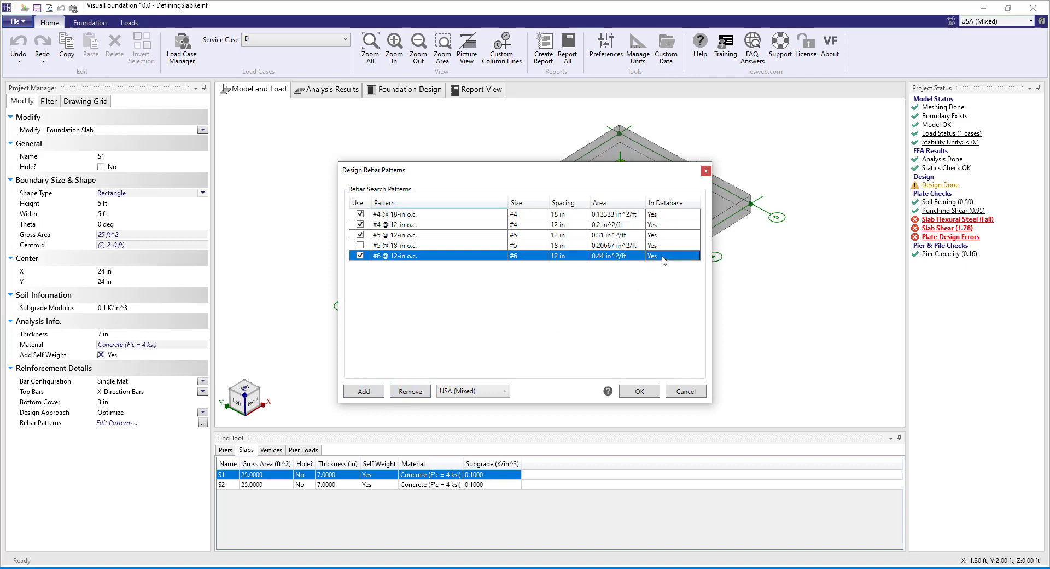
Step: Sort patterns by area and size, include #5 @ 18-in, exclude #6 @ 12-in, and accept
click(600, 203)
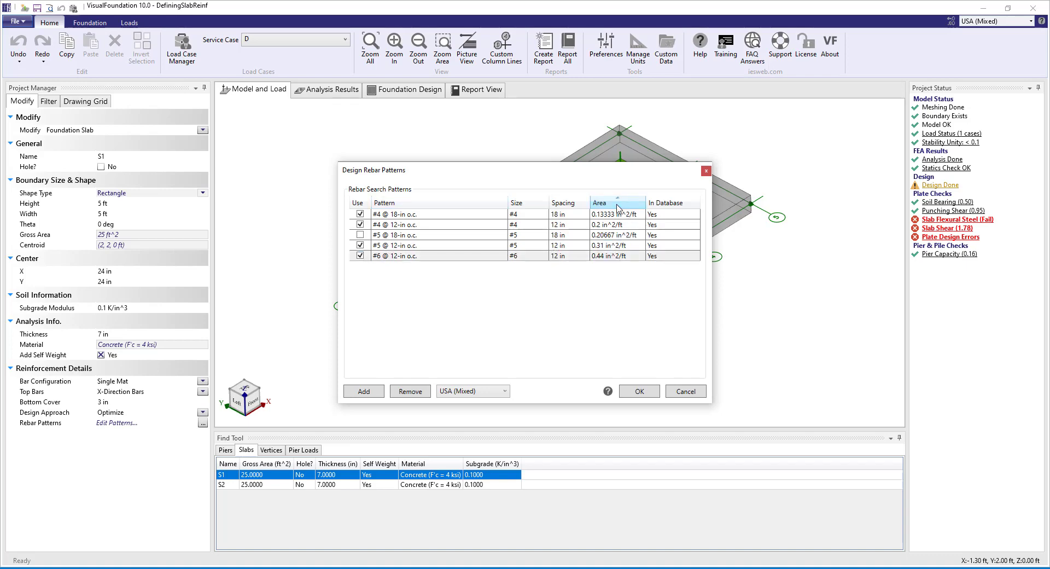
click(516, 203)
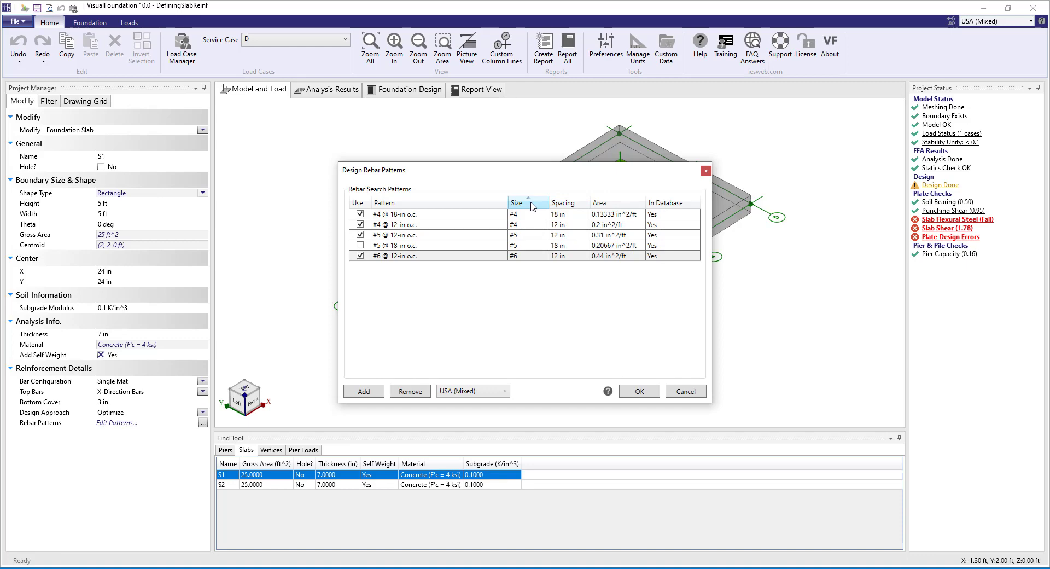
mouse_move(397, 221)
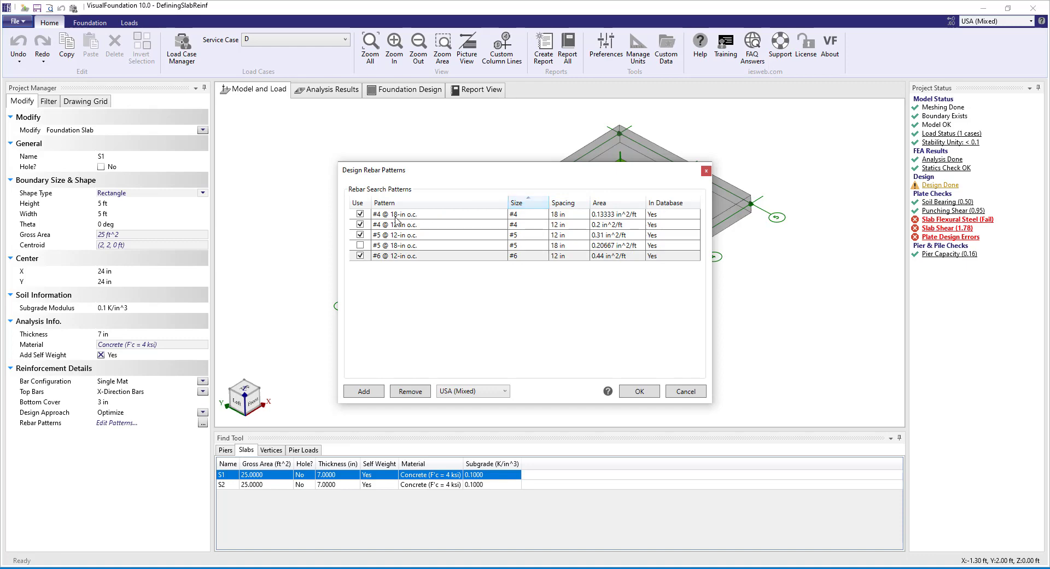
click(360, 244)
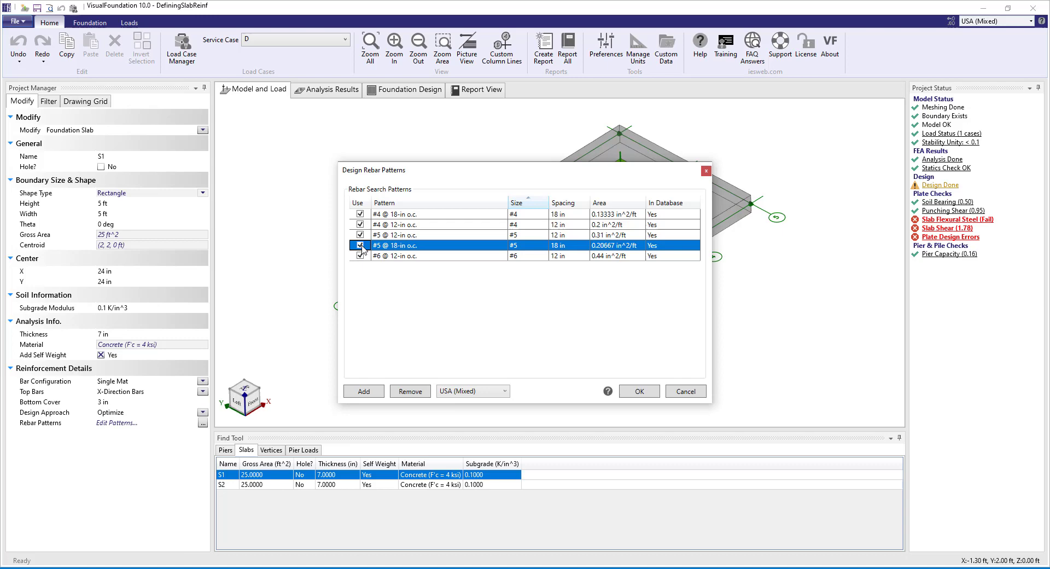
click(395, 256)
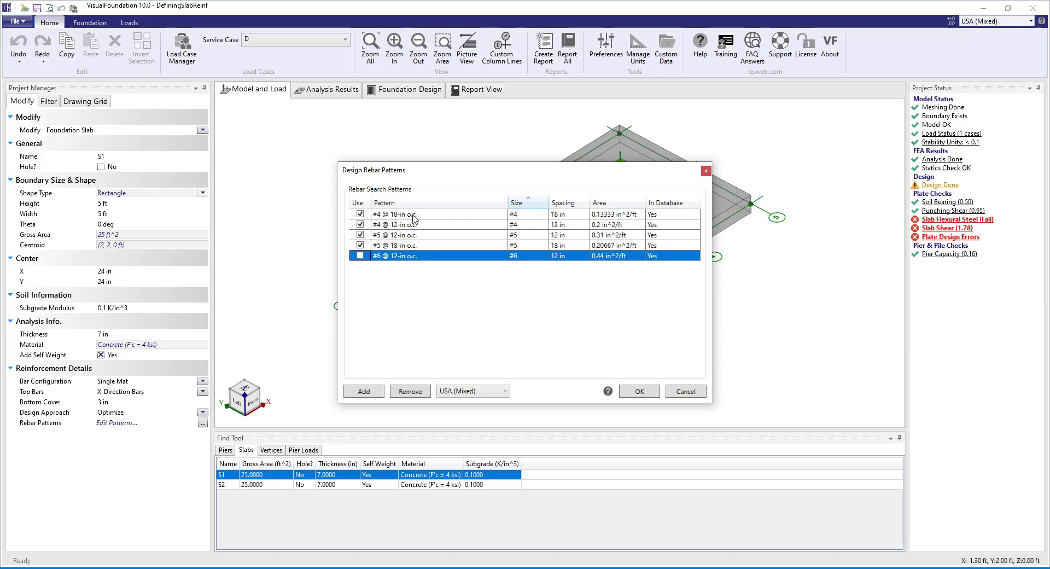
mouse_move(413, 253)
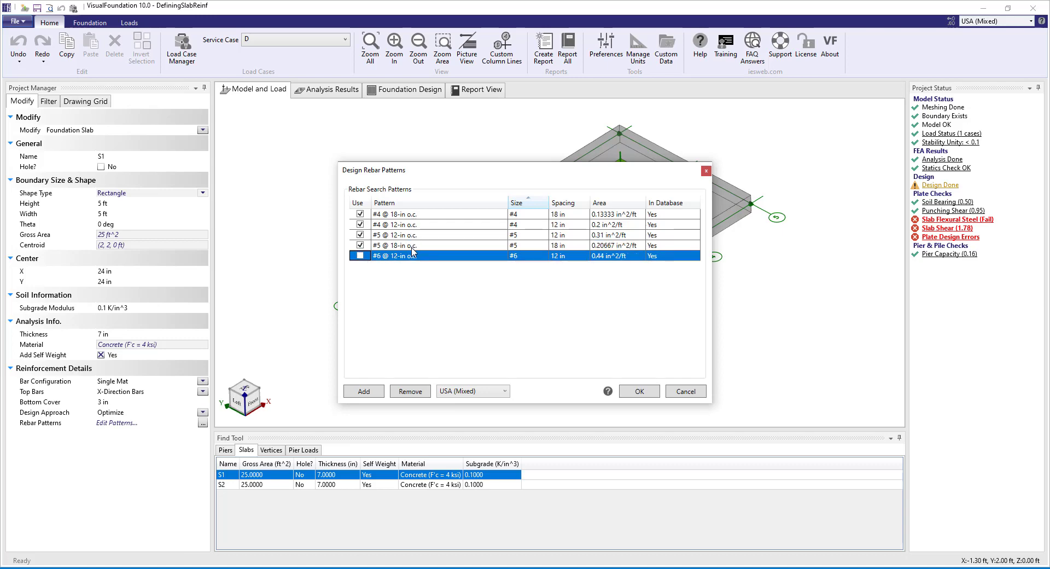
mouse_move(638, 390)
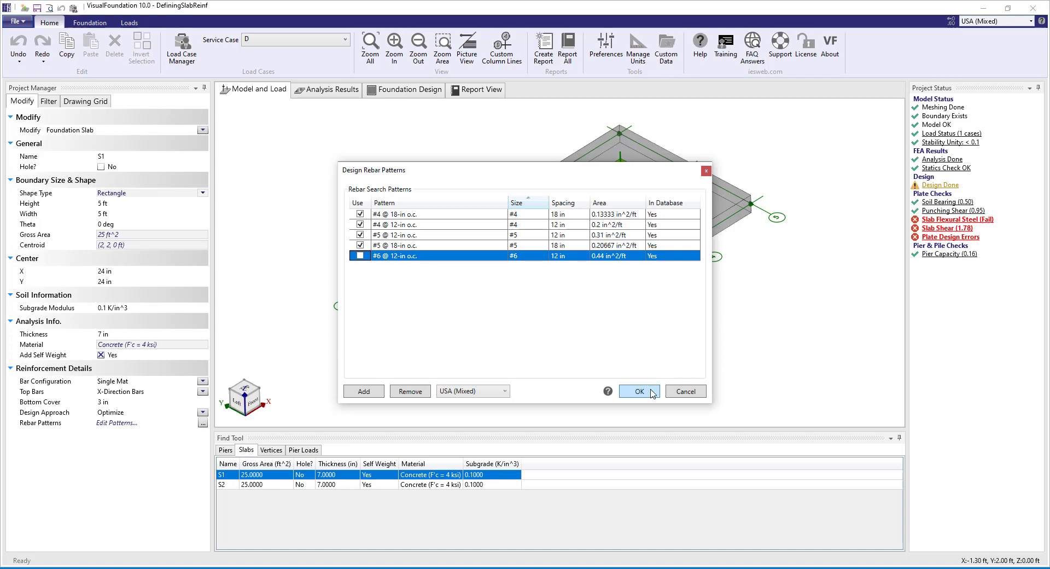
click(638, 390)
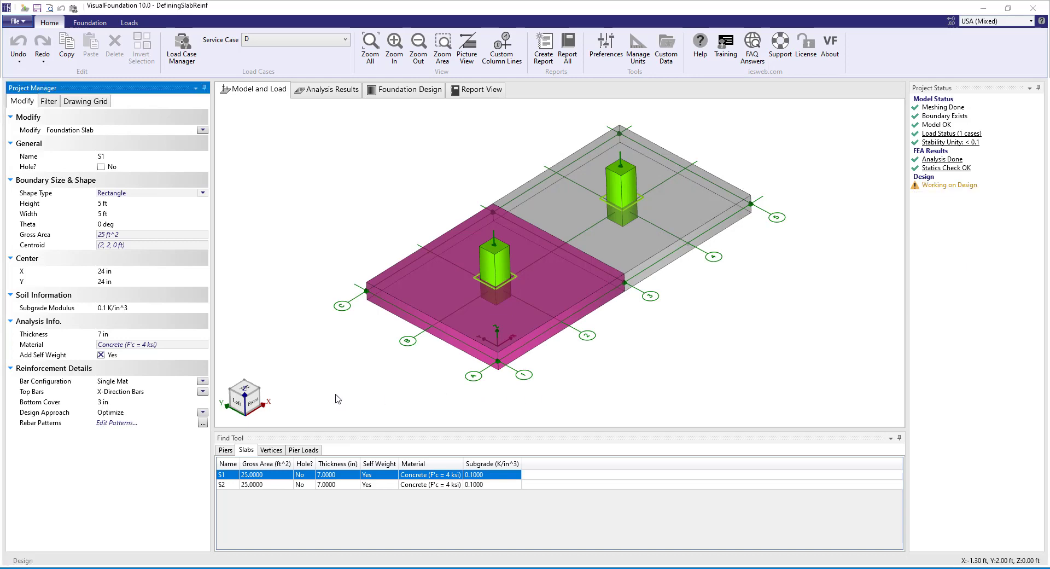
Step: Let the rerun design finish, review S2's #4 @ 12-in single-mat reinforcement, and view design results
click(203, 380)
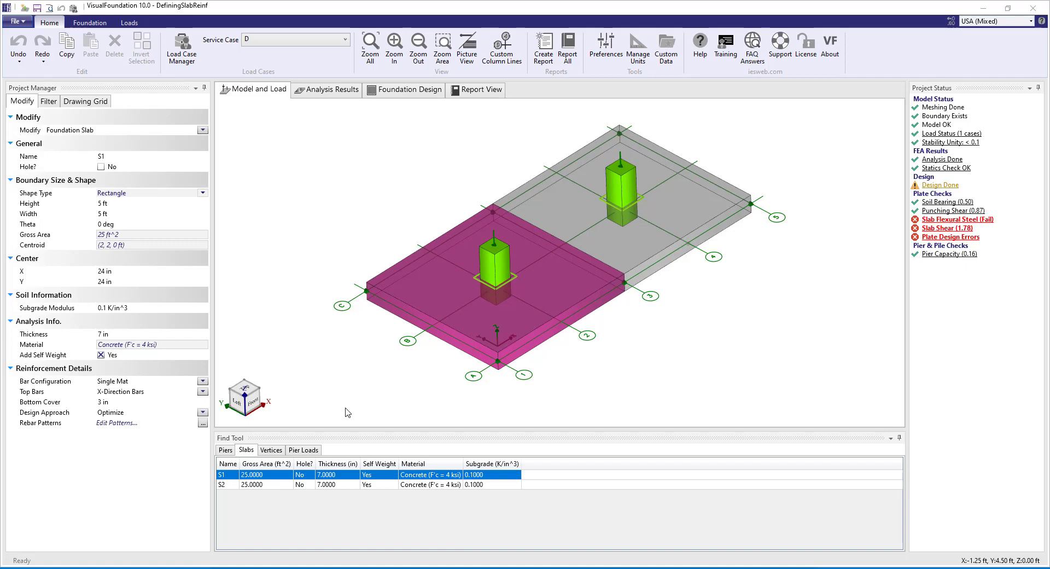
click(341, 484)
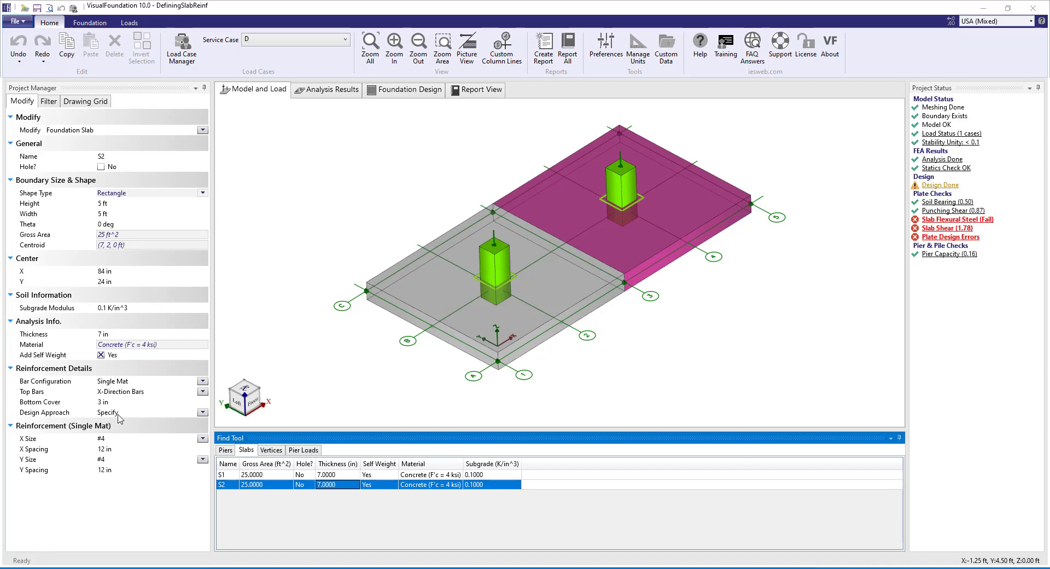
mouse_move(117, 413)
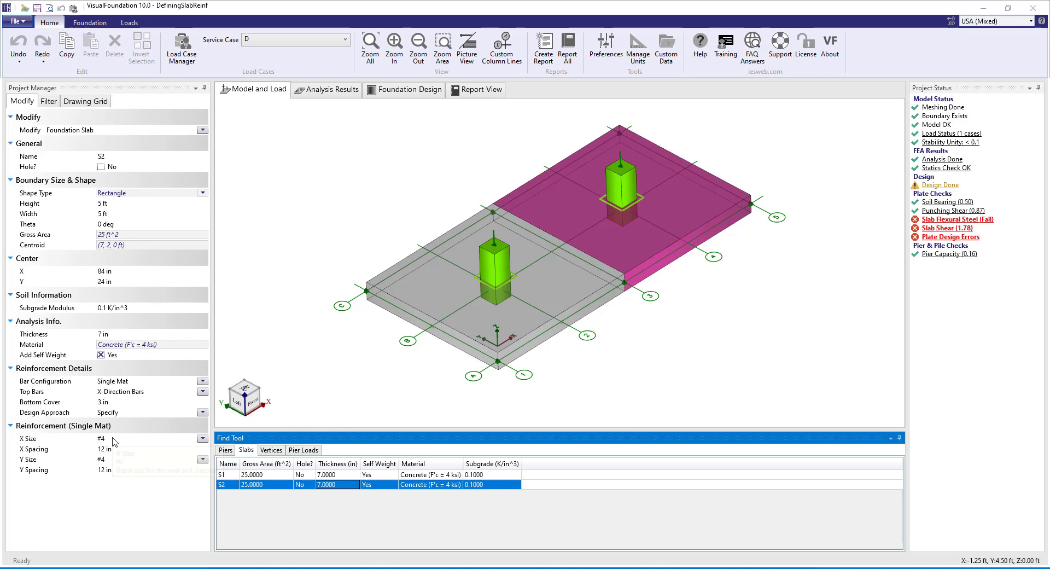
mouse_move(123, 465)
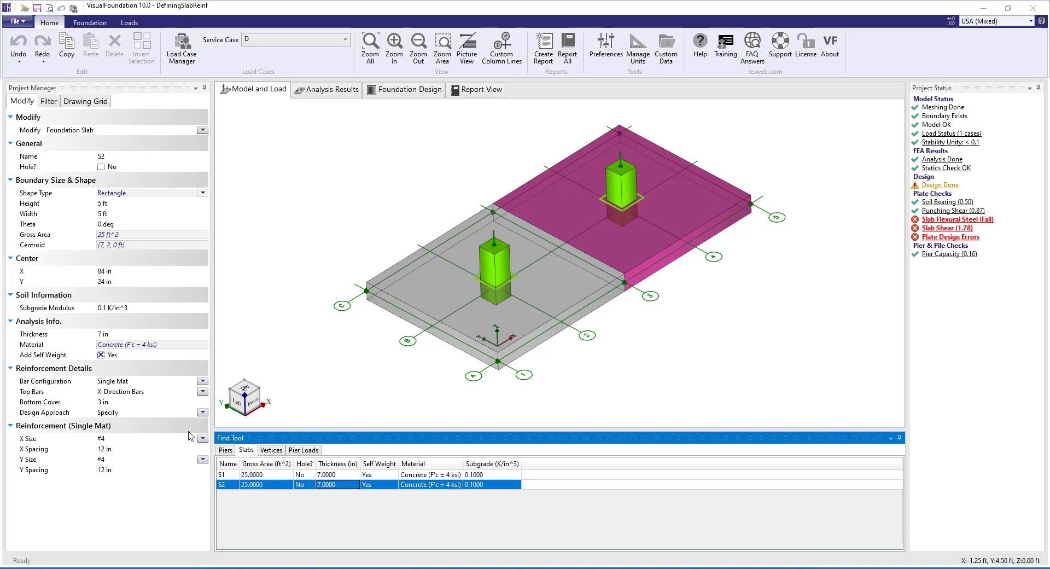
mouse_move(410, 89)
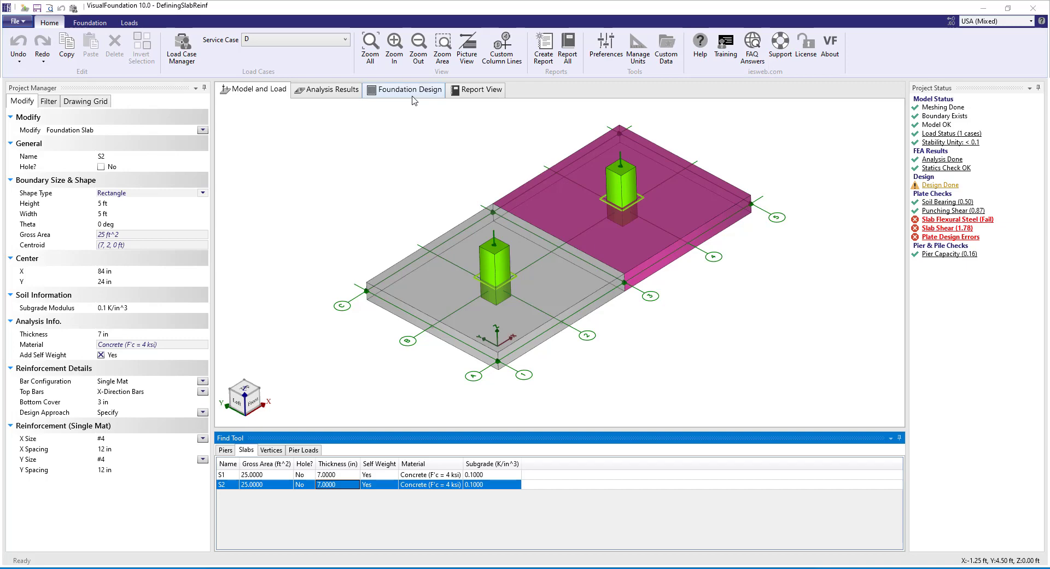
click(409, 89)
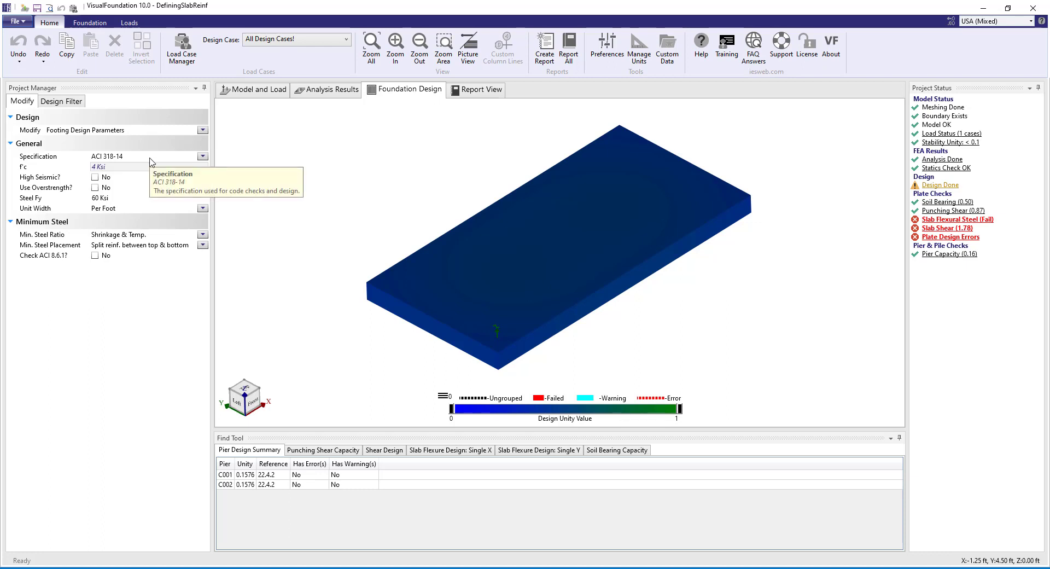
mouse_move(147, 197)
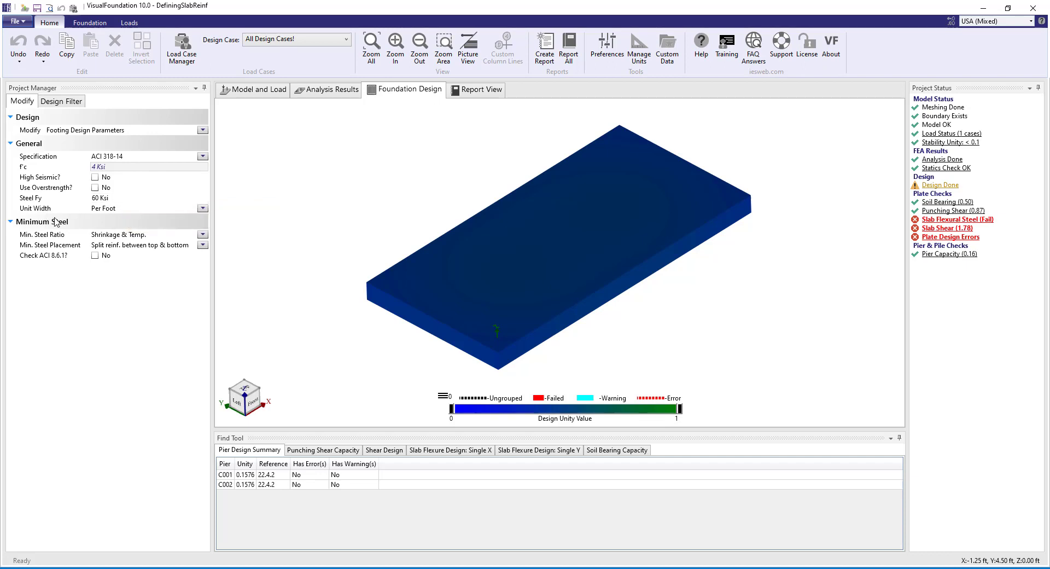
mouse_move(173, 239)
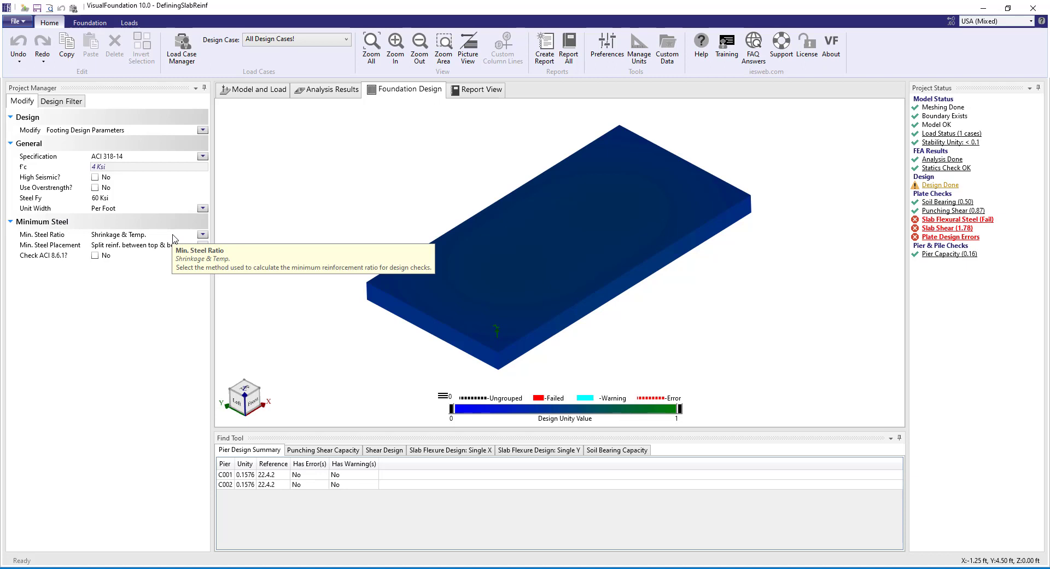
mouse_move(184, 250)
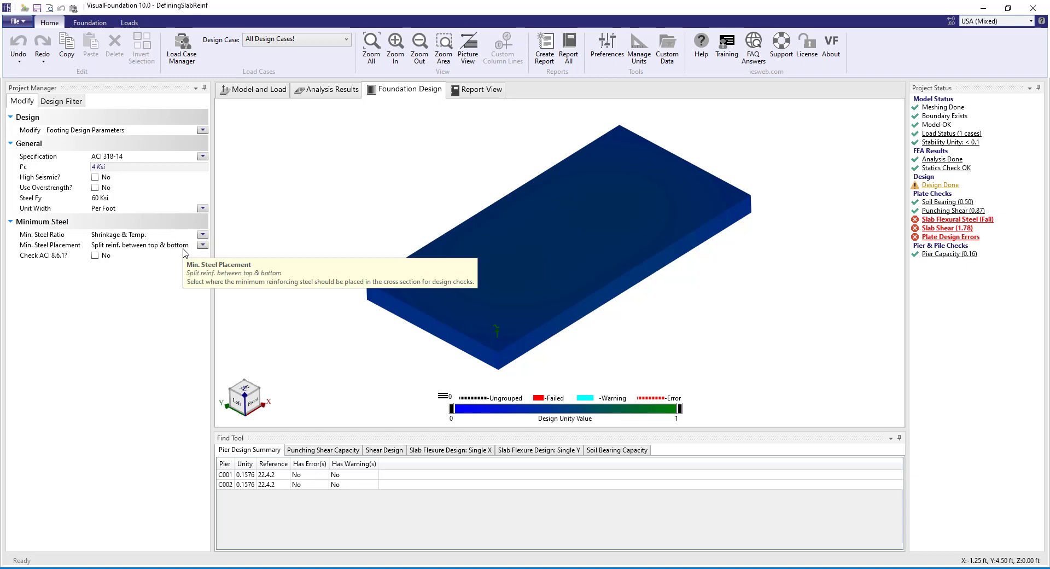
mouse_move(188, 252)
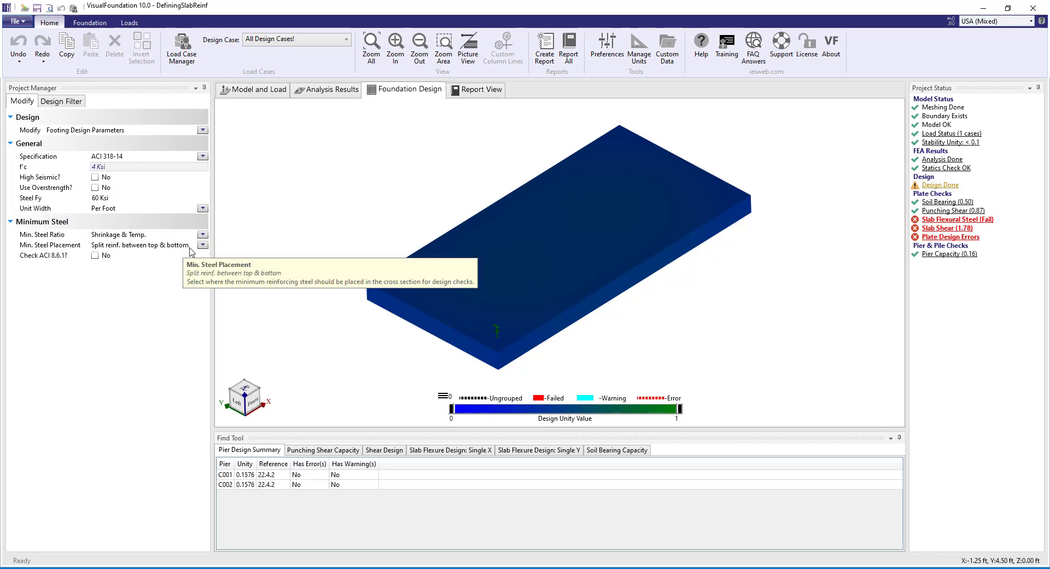
mouse_move(698, 249)
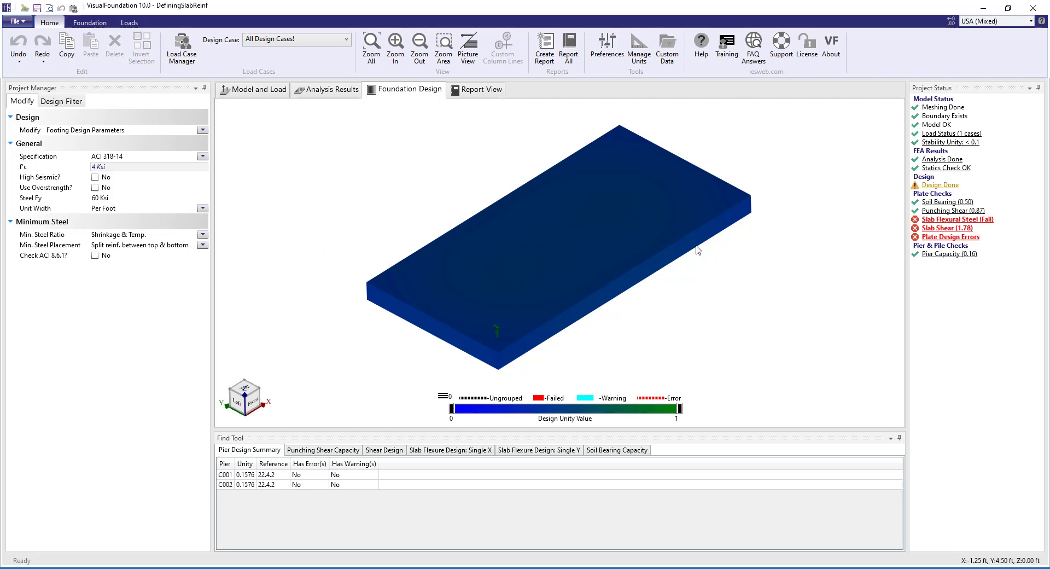
mouse_move(949, 112)
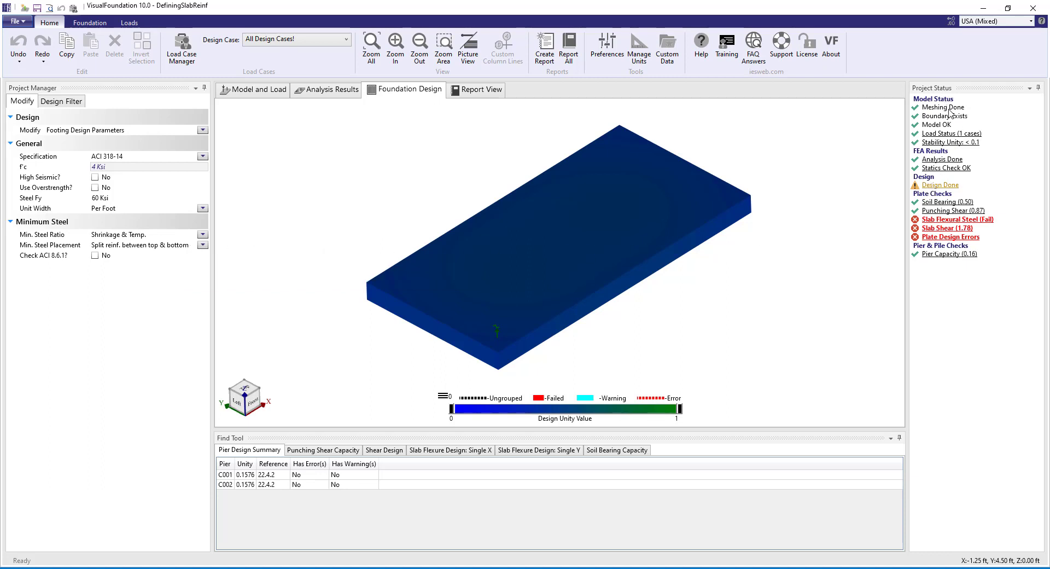
mouse_move(940, 187)
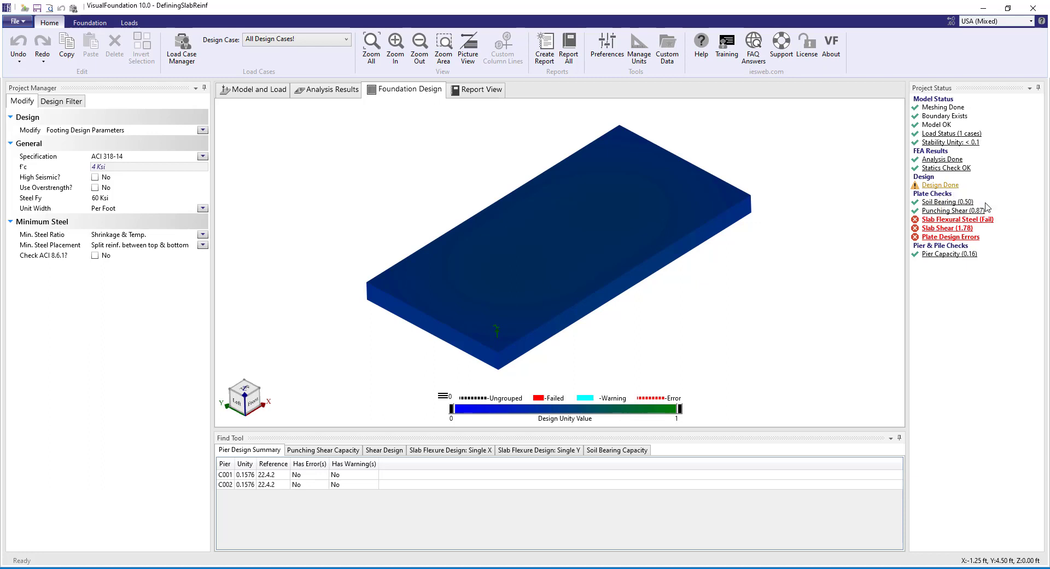
mouse_move(997, 222)
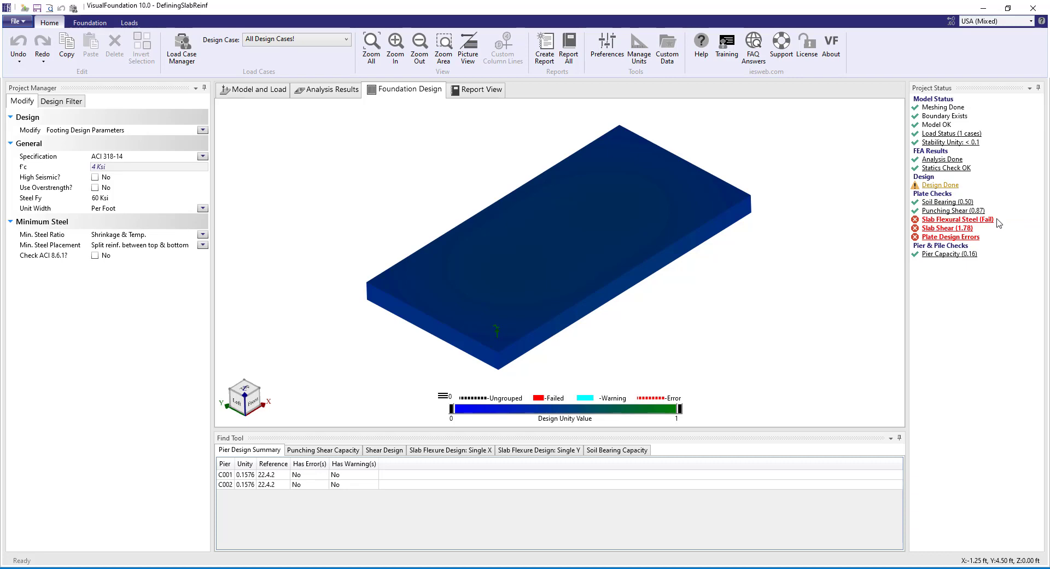
Step: Open the design result display options after reviewing the ACI 318-14 footing parameters
click(60, 101)
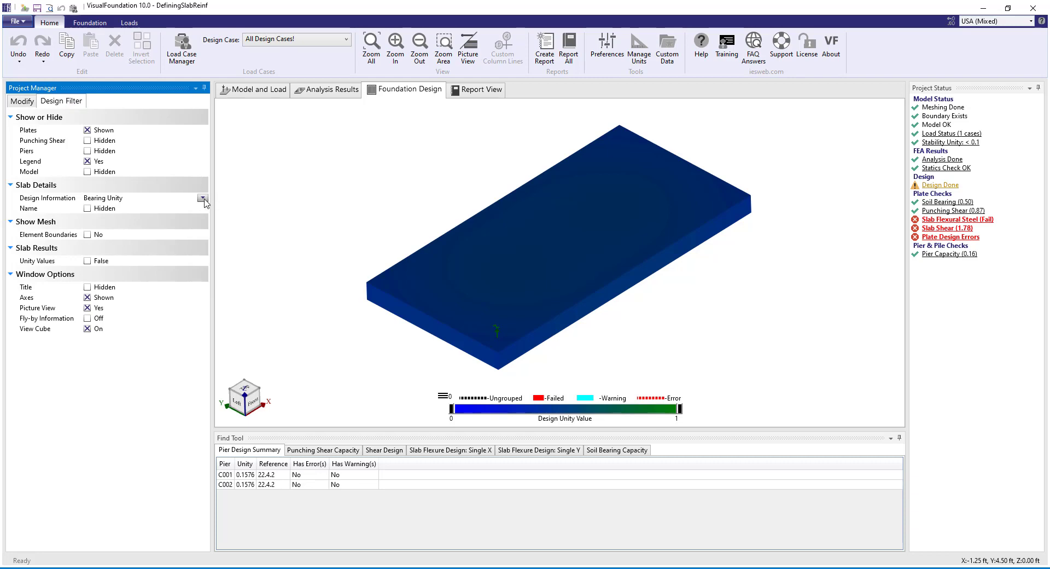
Step: Display suggested steel patterns on the slabs for the X bar direction
click(203, 198)
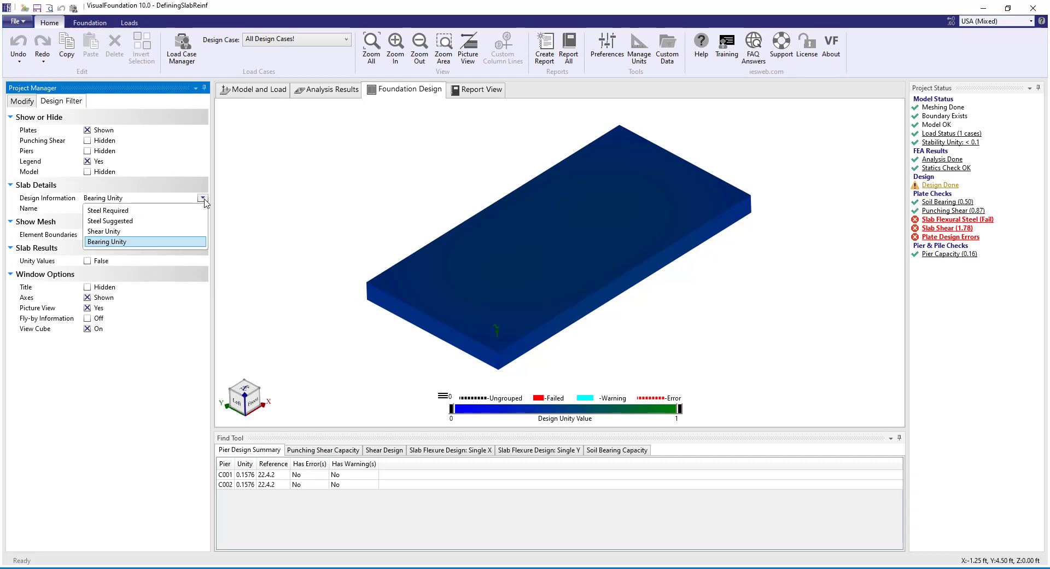
click(107, 210)
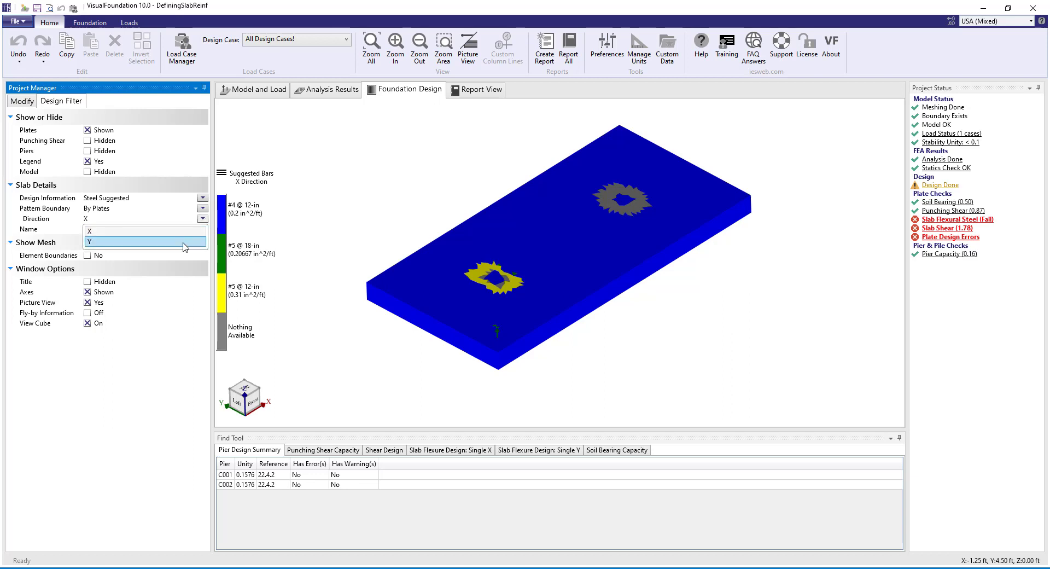
click(146, 241)
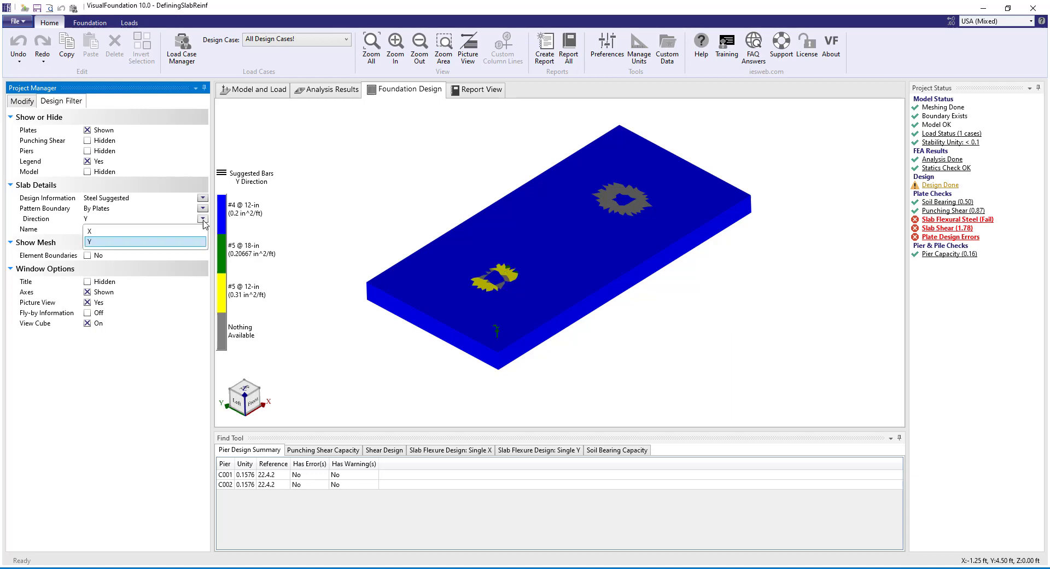
click(88, 230)
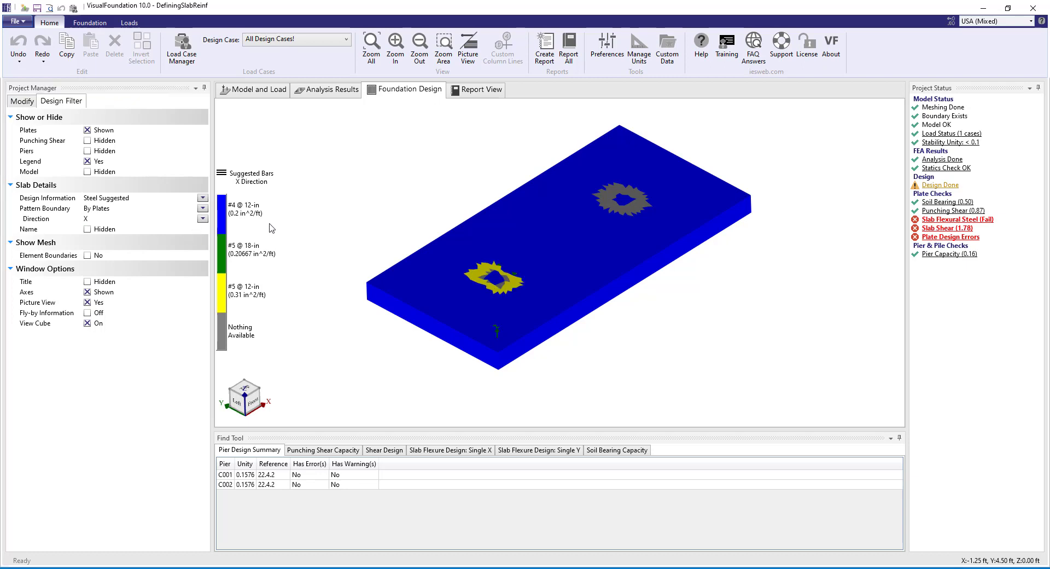
mouse_move(278, 179)
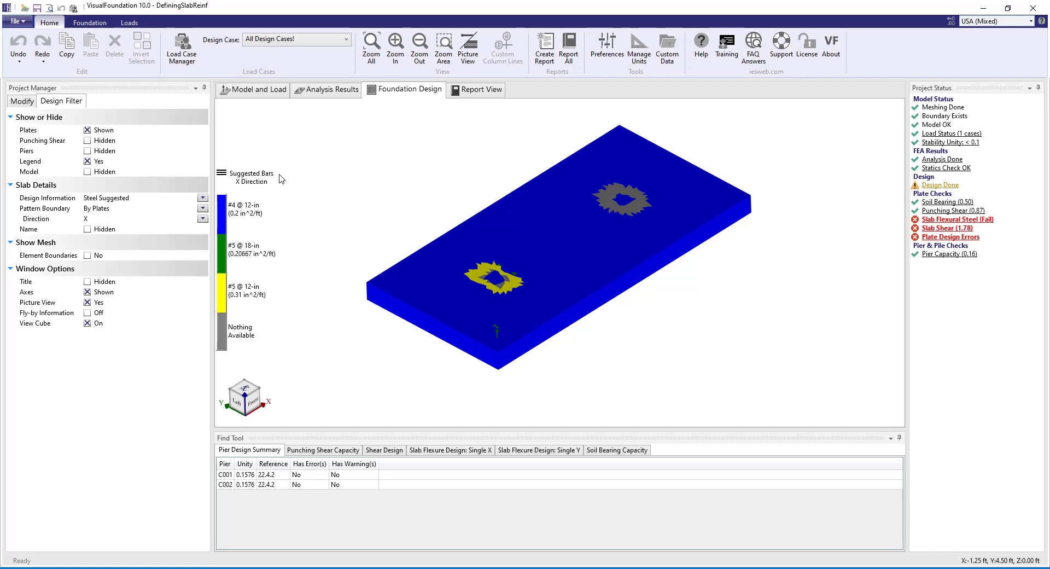
mouse_move(280, 257)
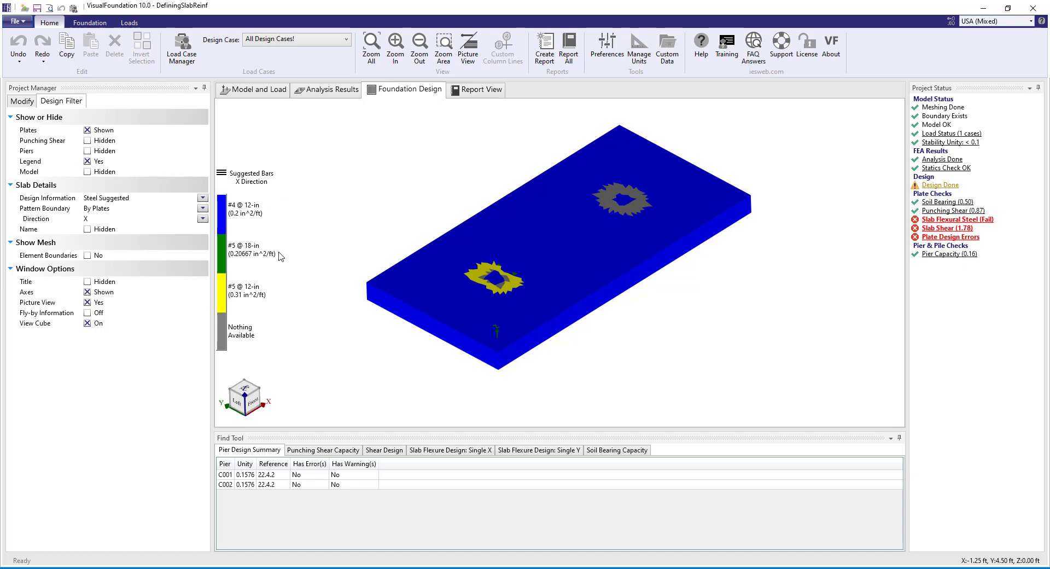
mouse_move(275, 296)
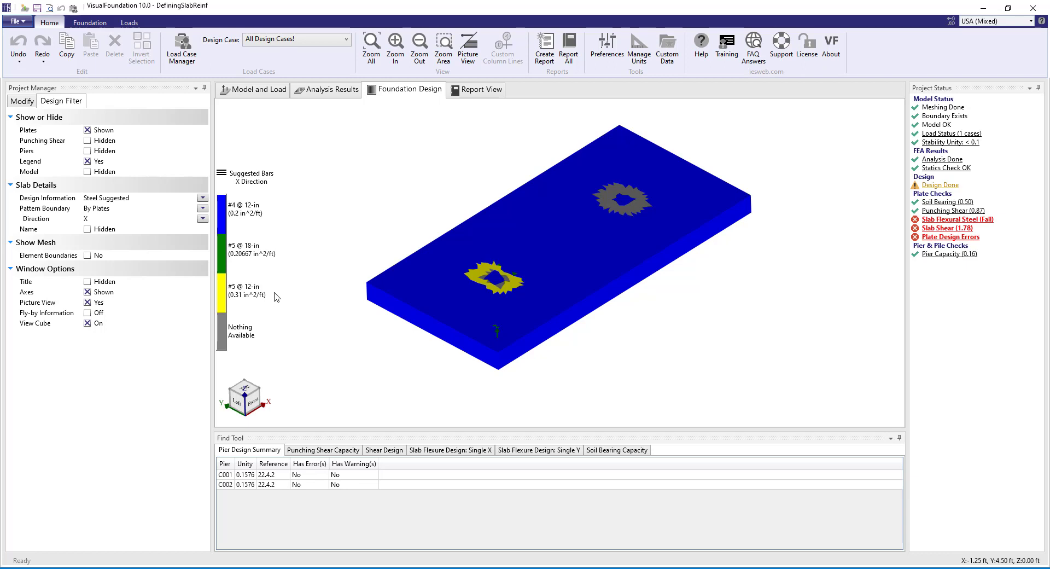
mouse_move(668, 171)
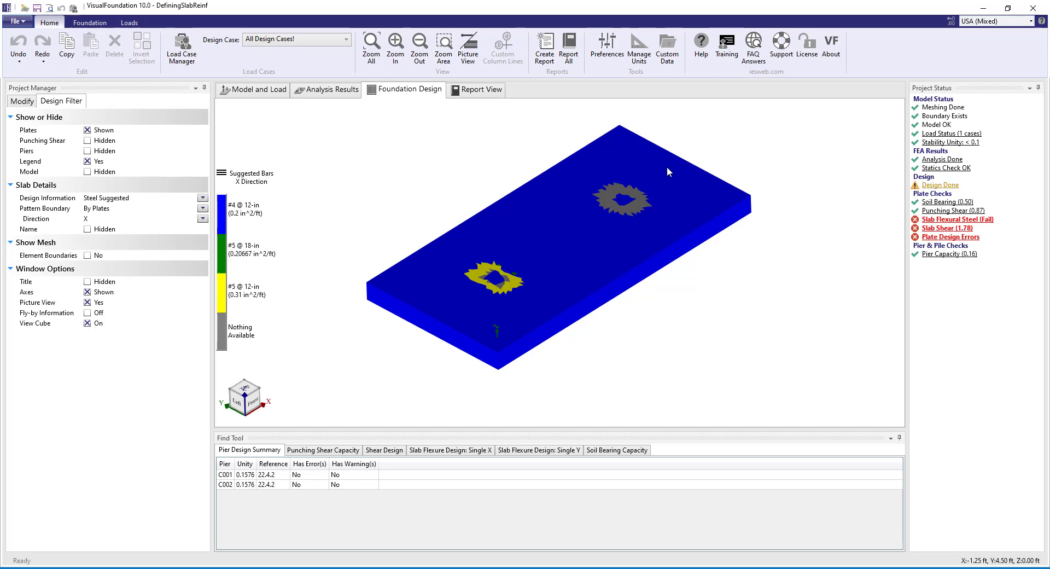
mouse_move(742, 311)
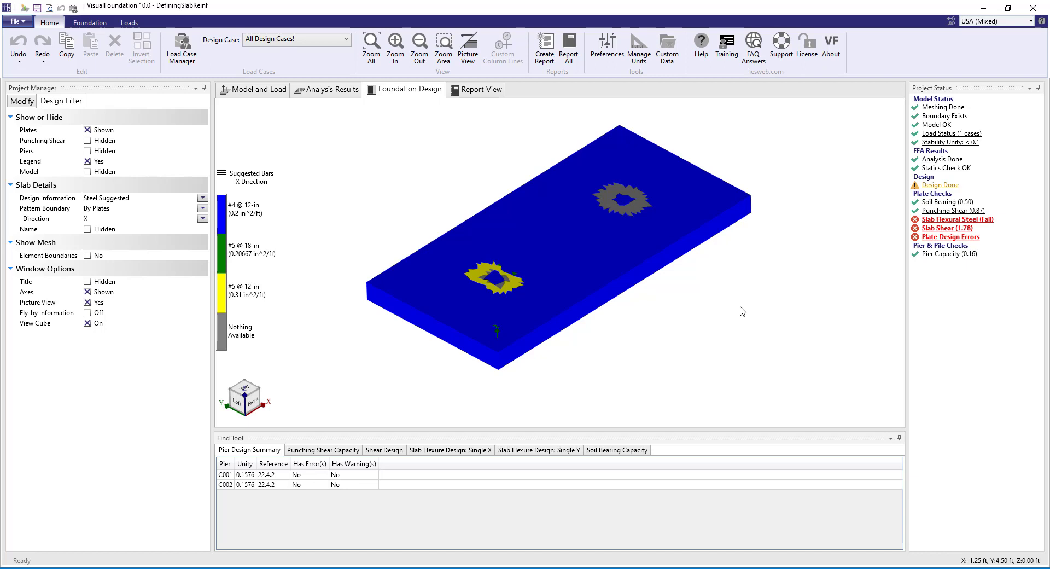
mouse_move(707, 289)
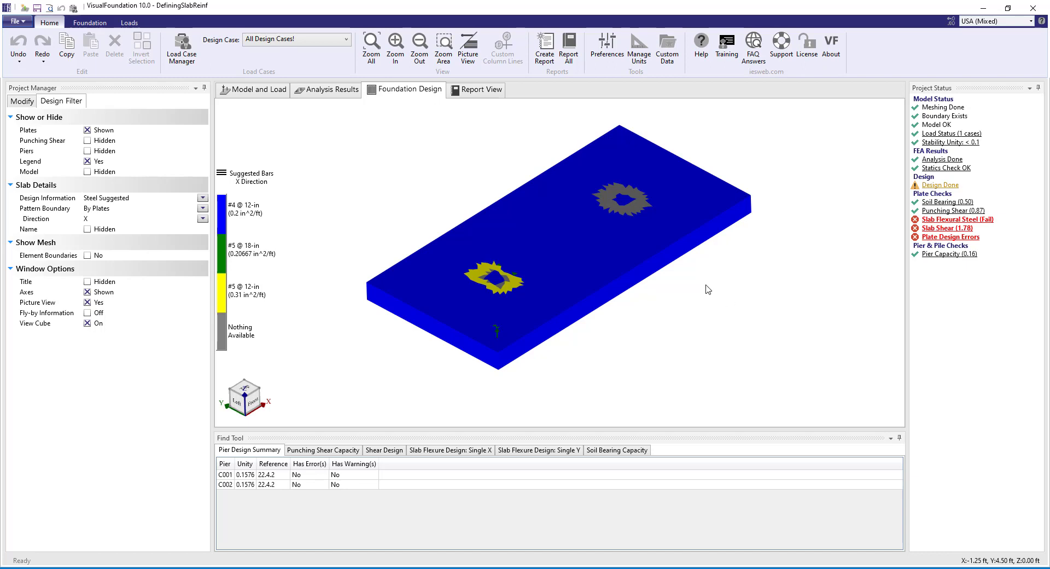
mouse_move(626, 216)
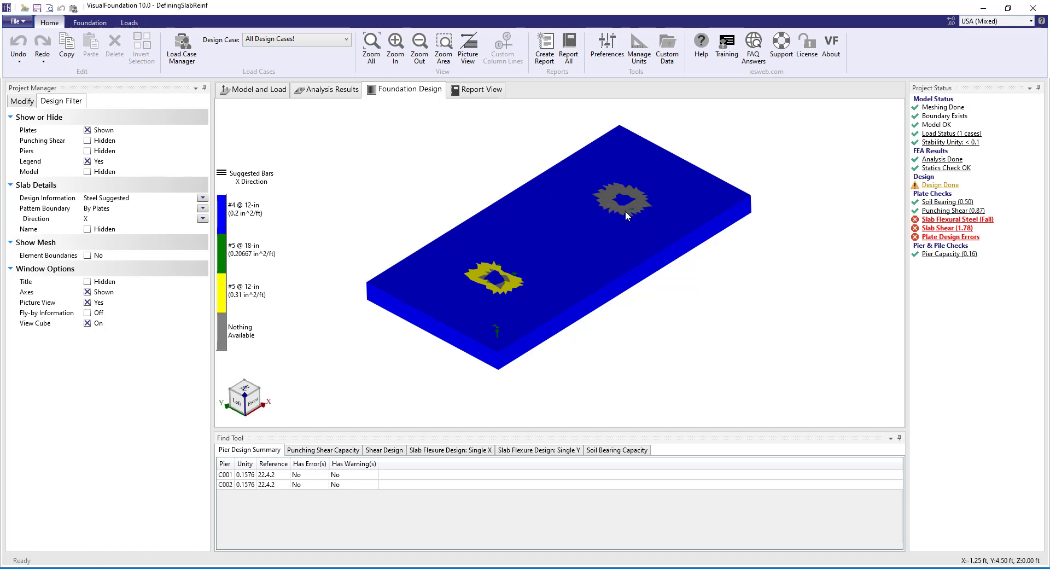
mouse_move(501, 287)
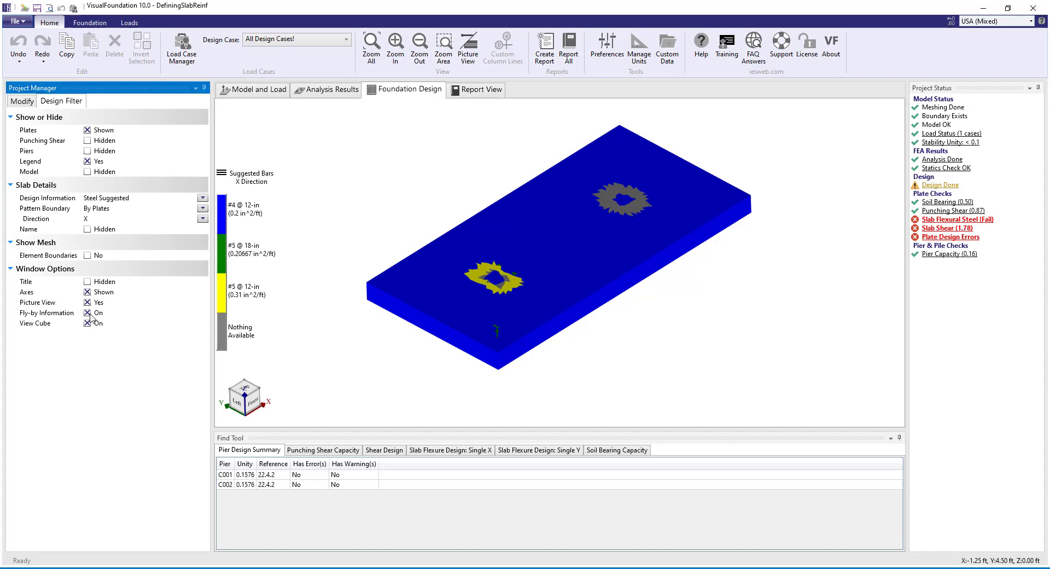
mouse_move(499, 288)
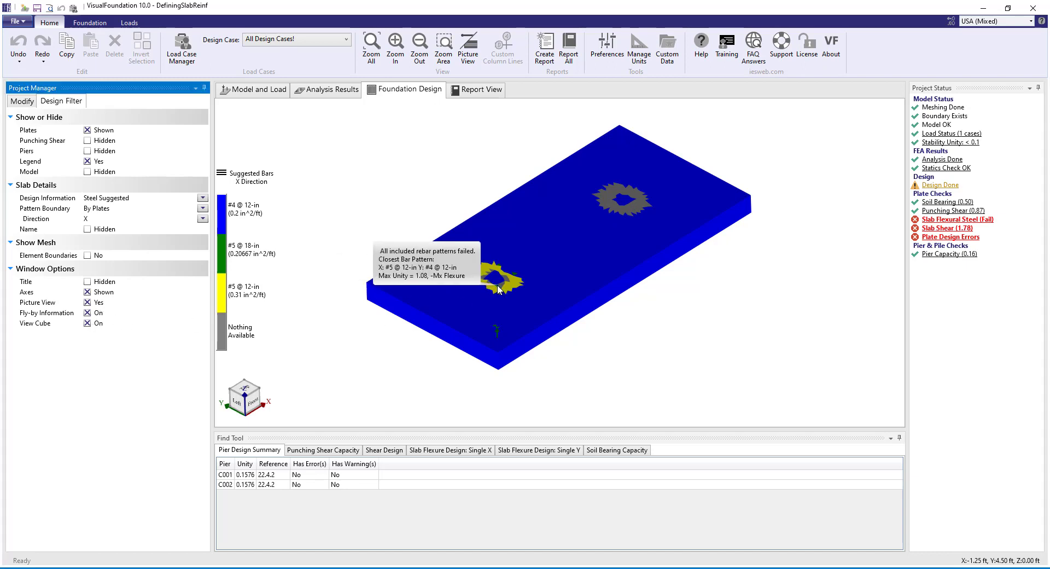
mouse_move(606, 199)
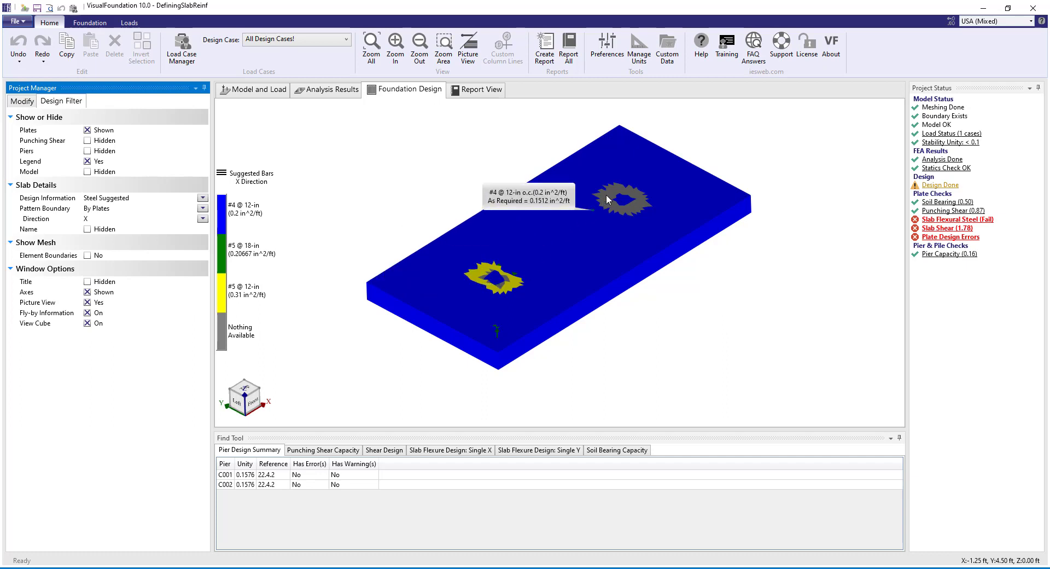
mouse_move(618, 213)
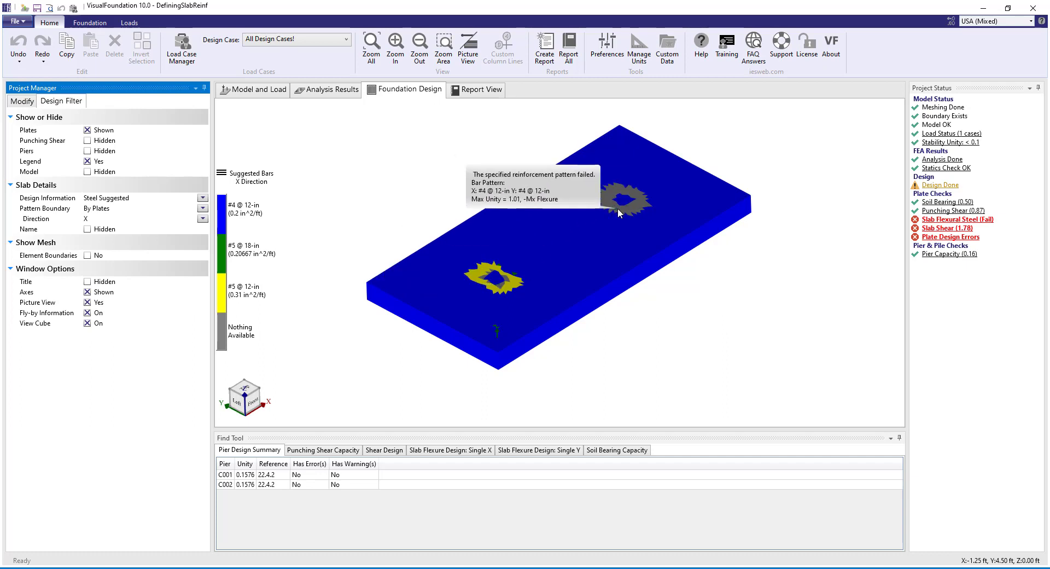
mouse_move(635, 211)
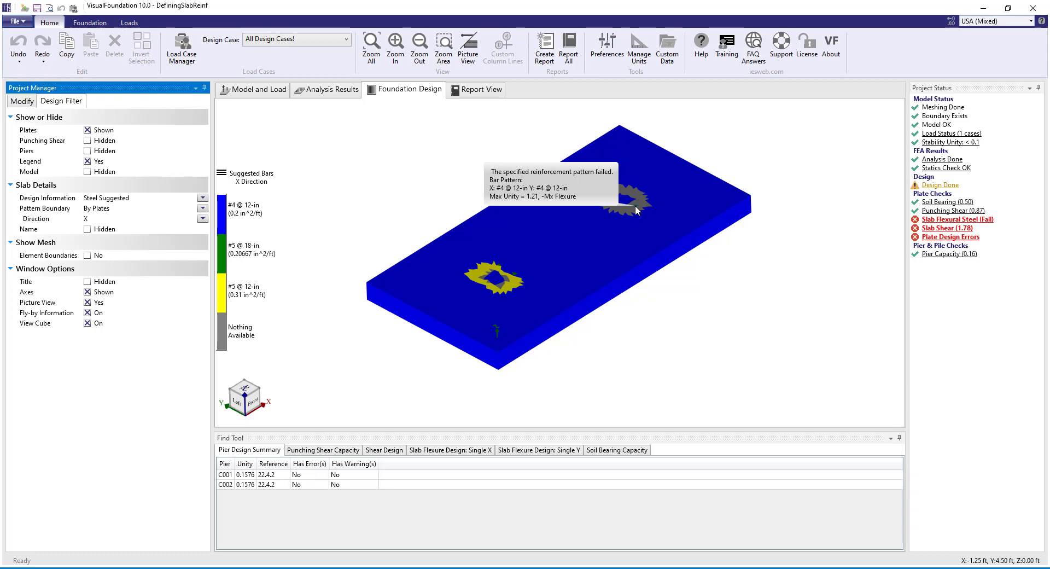
mouse_move(251, 95)
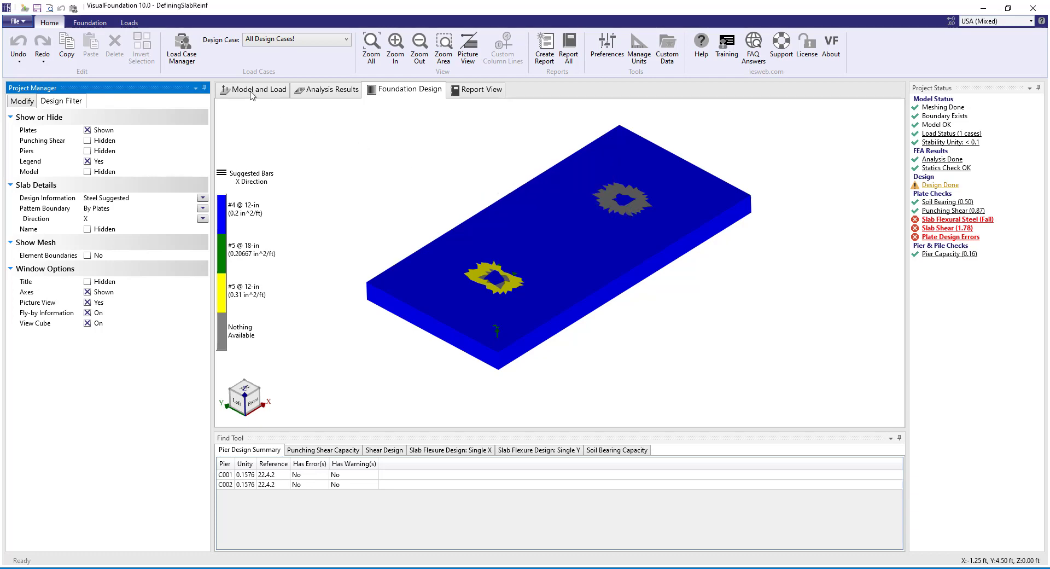
mouse_move(261, 93)
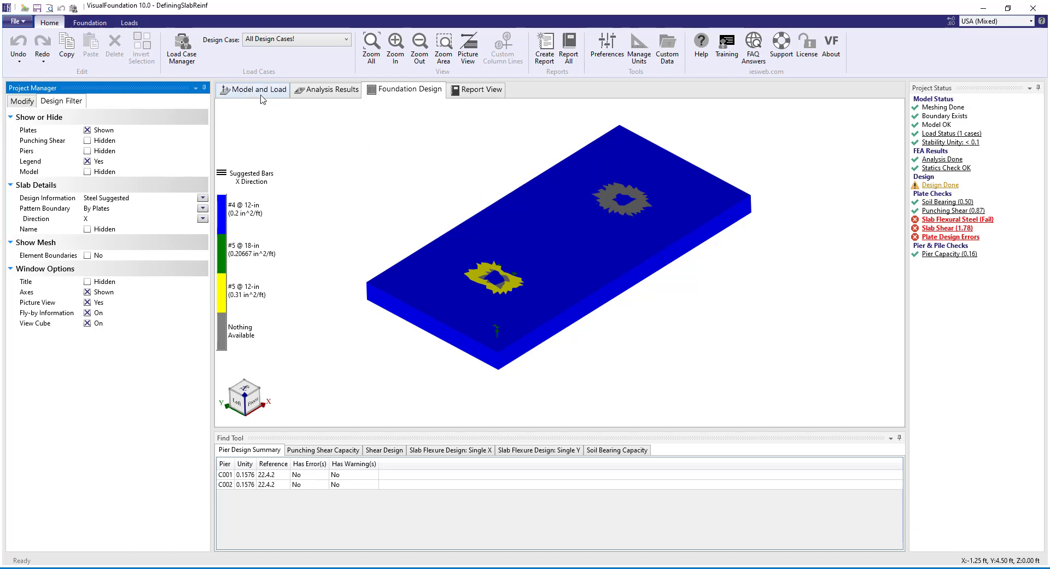
Step: Add #6 @ 12-in to S1's search patterns and specify #6 bars for S2
click(257, 89)
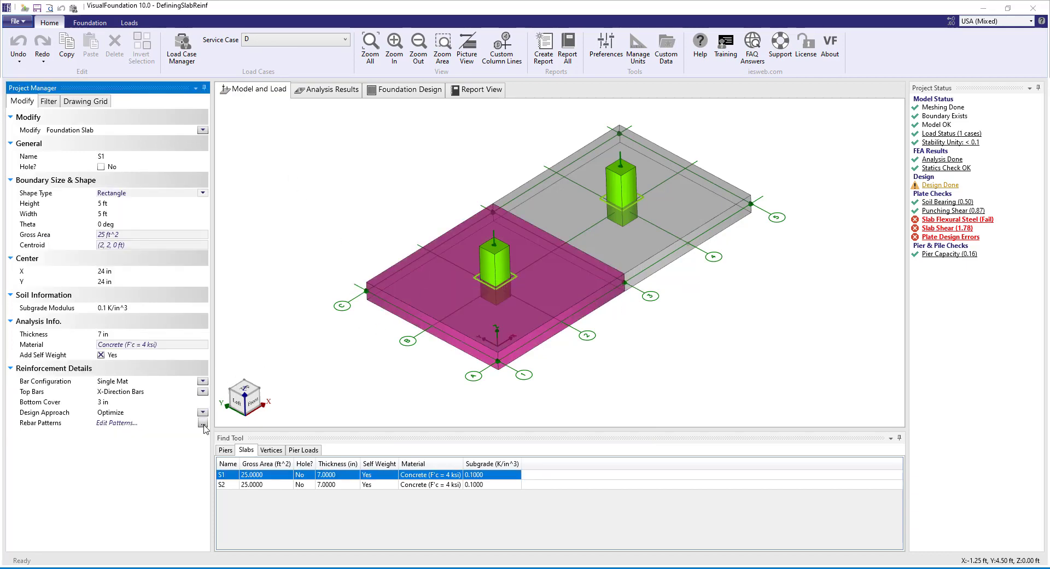
click(203, 422)
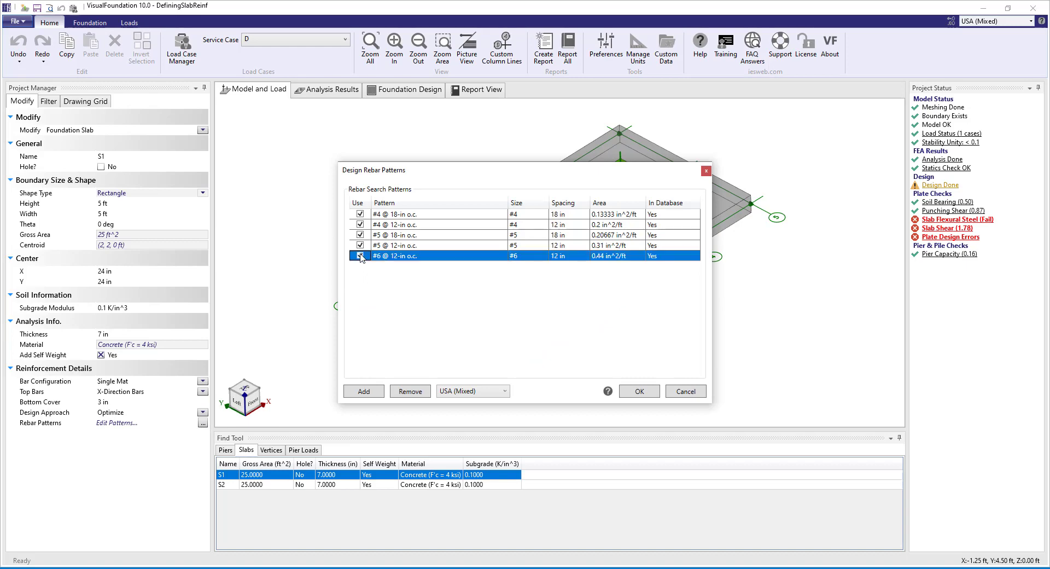
click(638, 391)
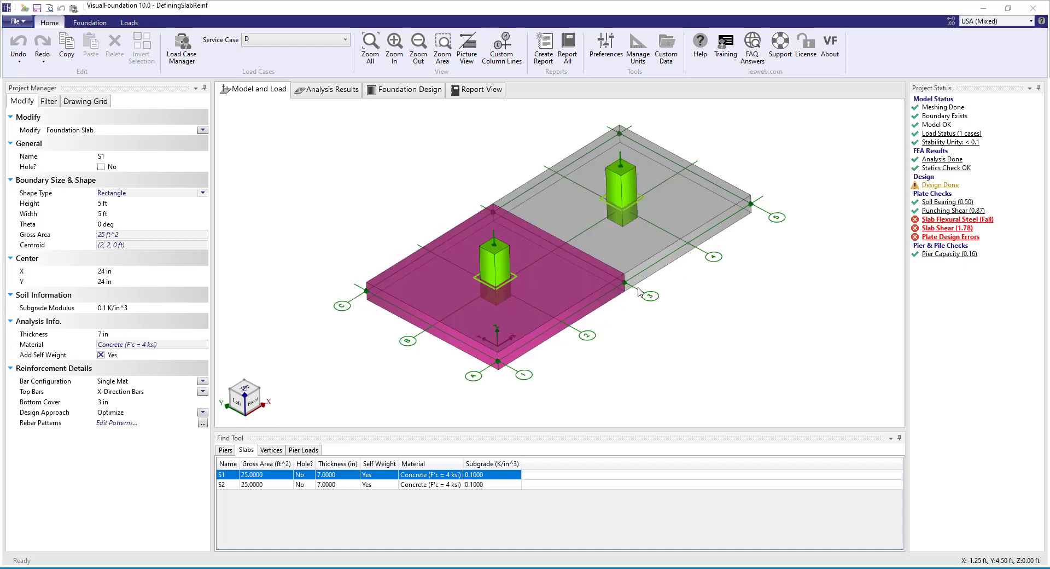
click(227, 485)
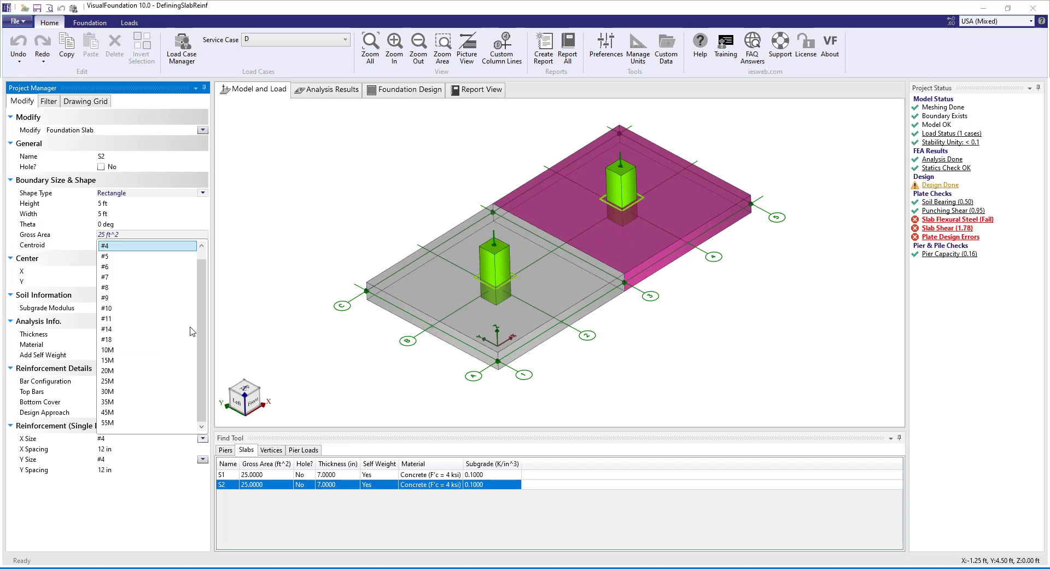
click(105, 267)
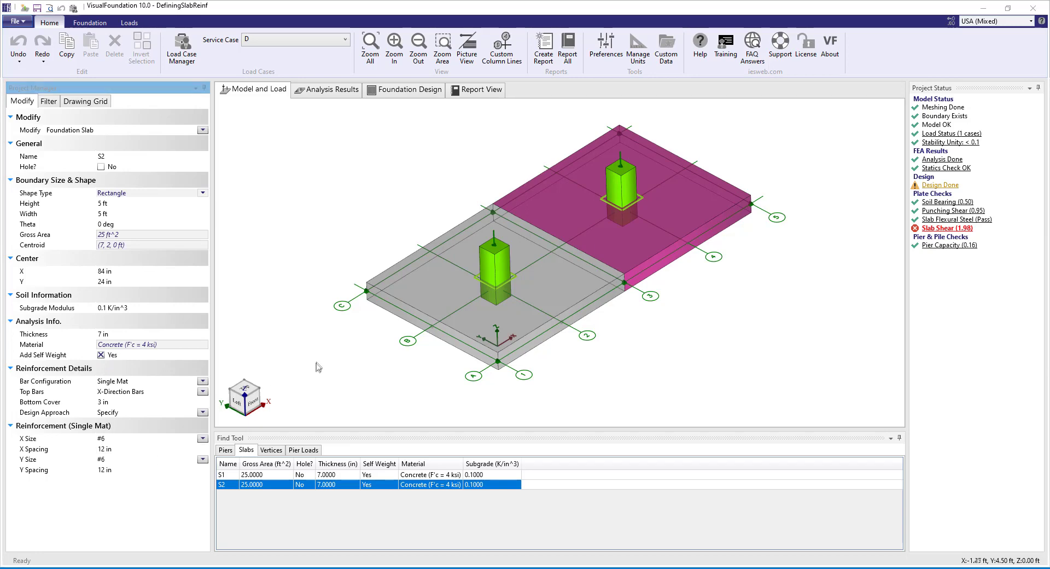
Step: Open the foundation design results showing S2 with #6 @ 12-in bars and flexural steel passing
click(408, 89)
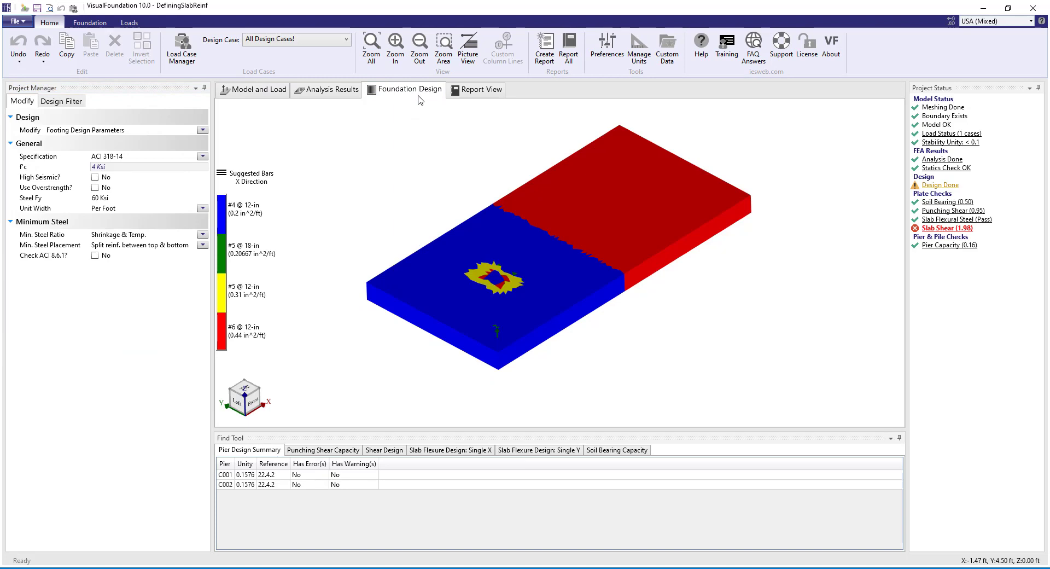
mouse_move(462, 290)
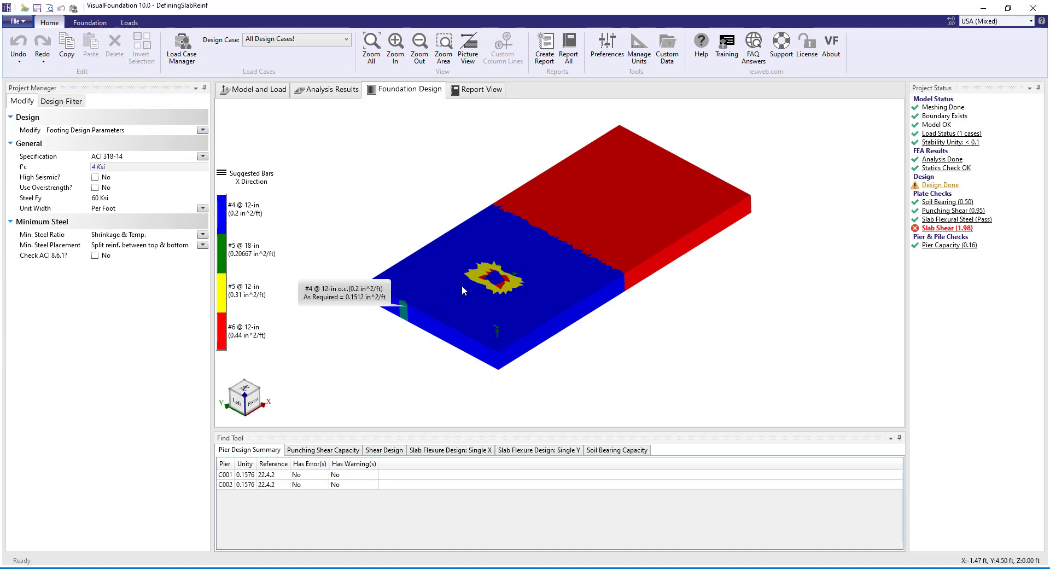
mouse_move(726, 231)
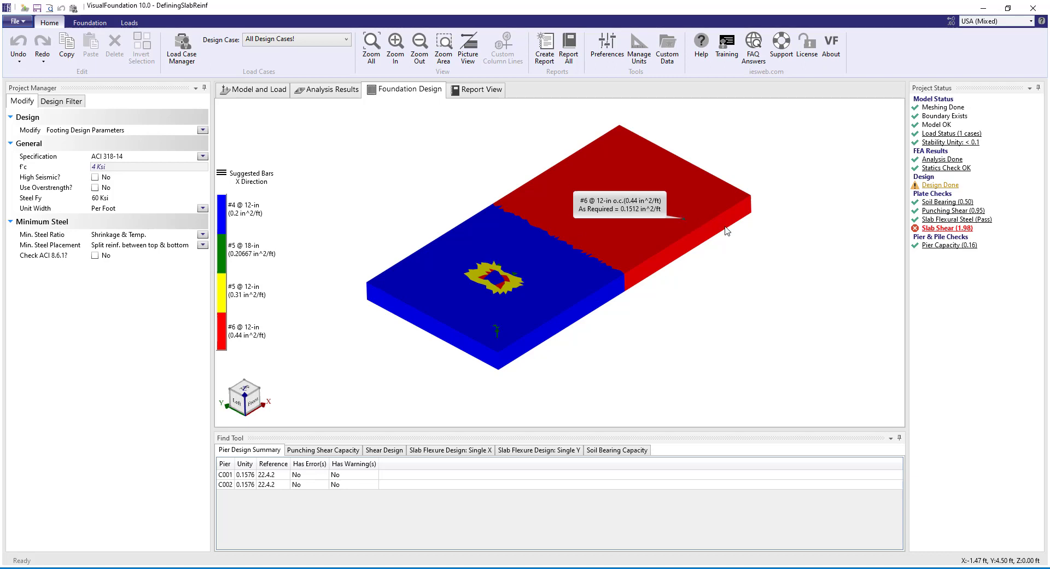
mouse_move(996, 226)
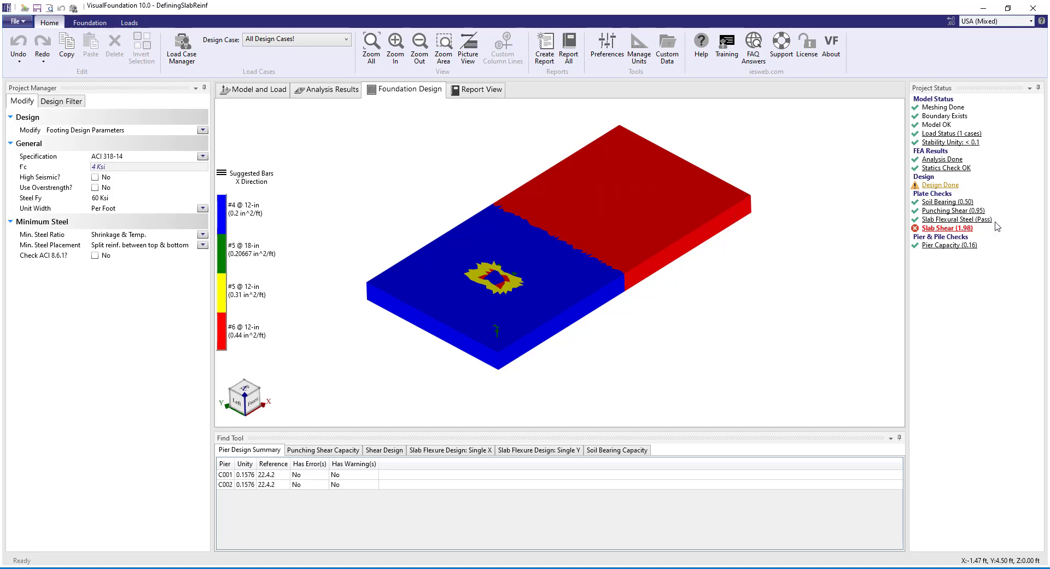
mouse_move(585, 212)
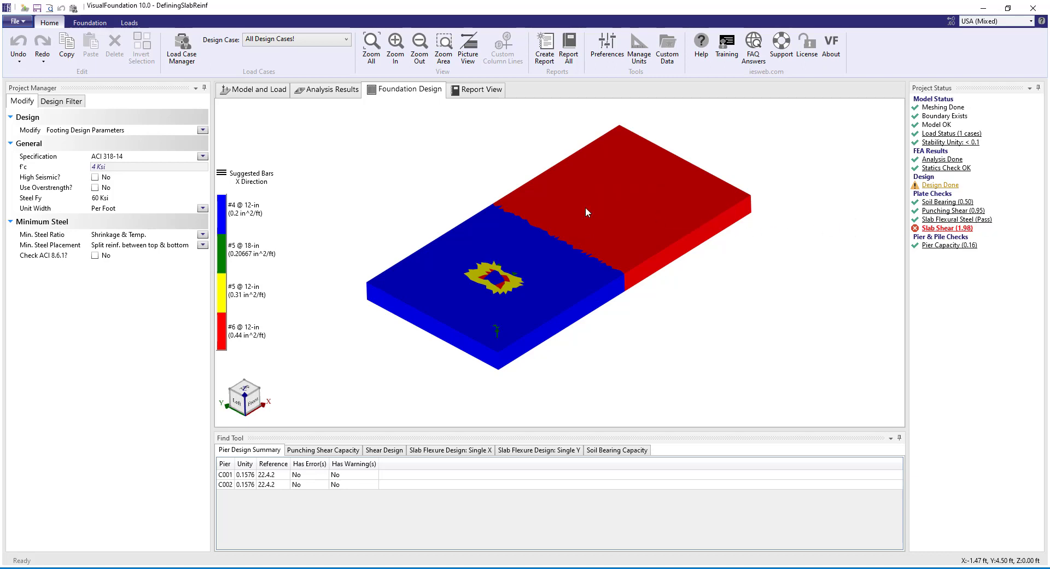
Step: Set the design filter's Pattern Boundary to By Slab
click(61, 101)
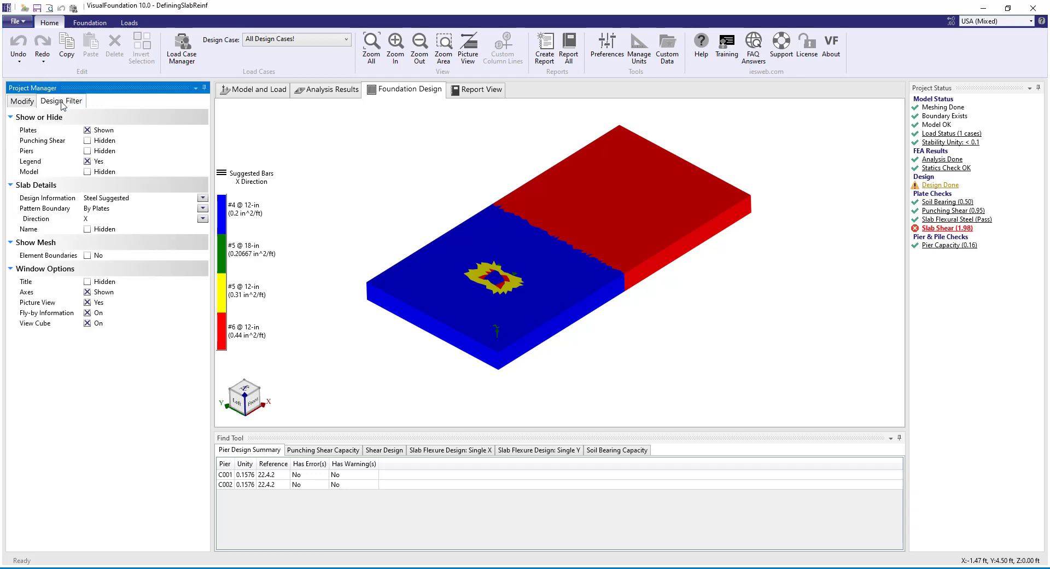
click(203, 208)
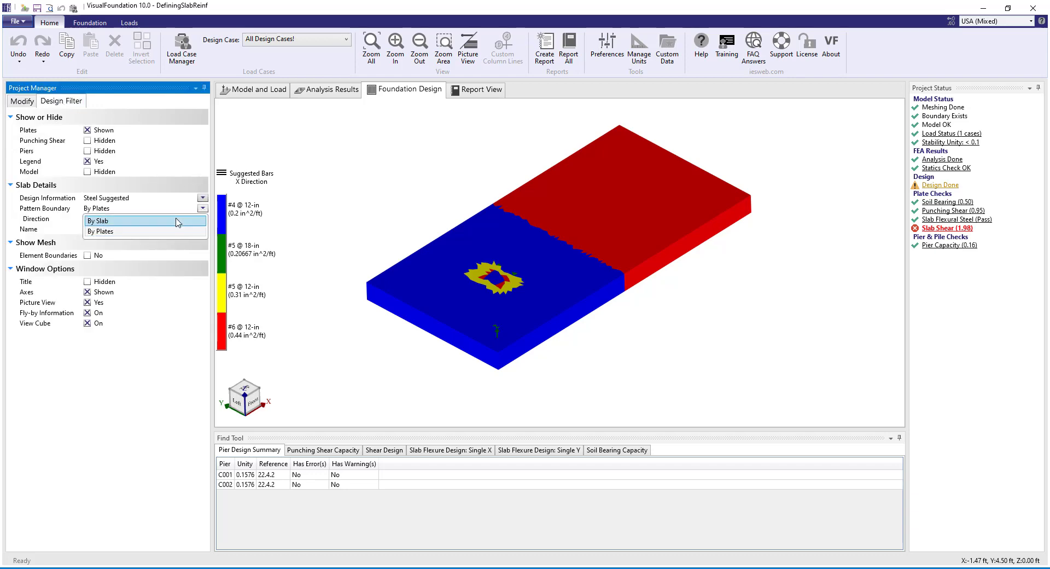
click(99, 220)
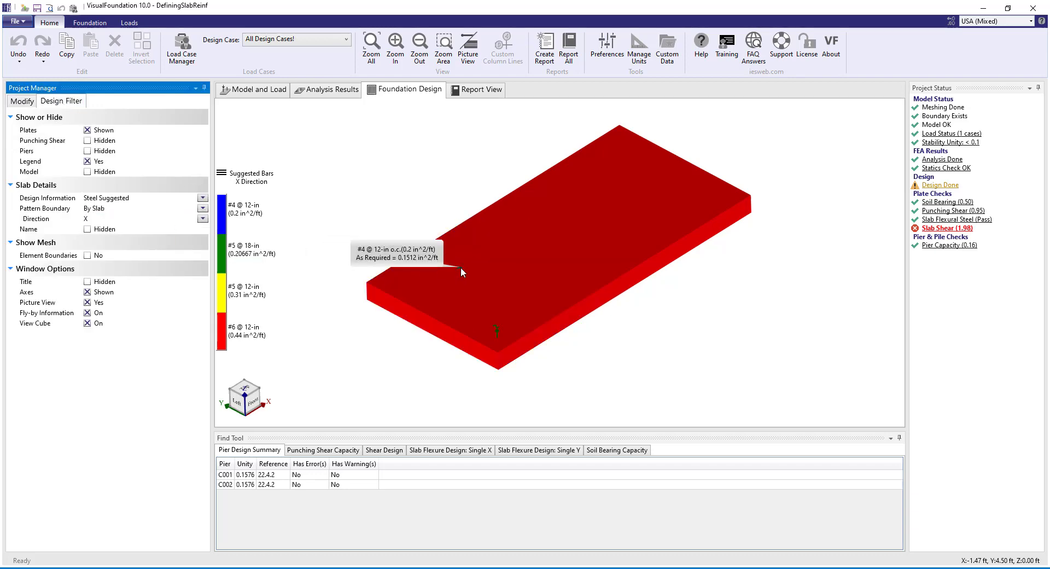